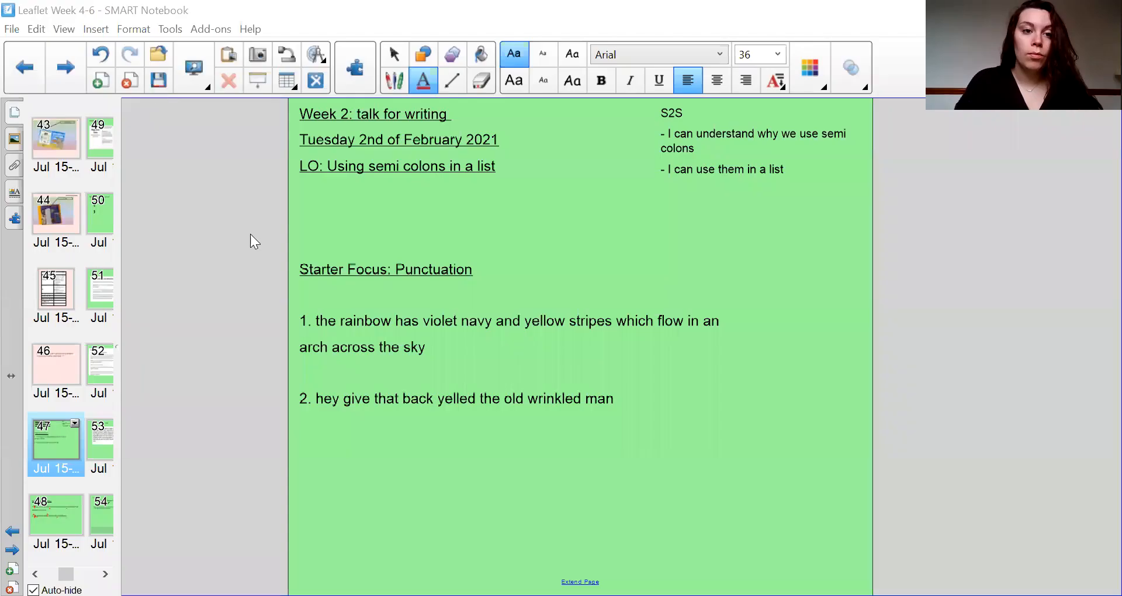
Browse the Insert and Format menus, then zoom the starter slide to 100%
click(95, 28)
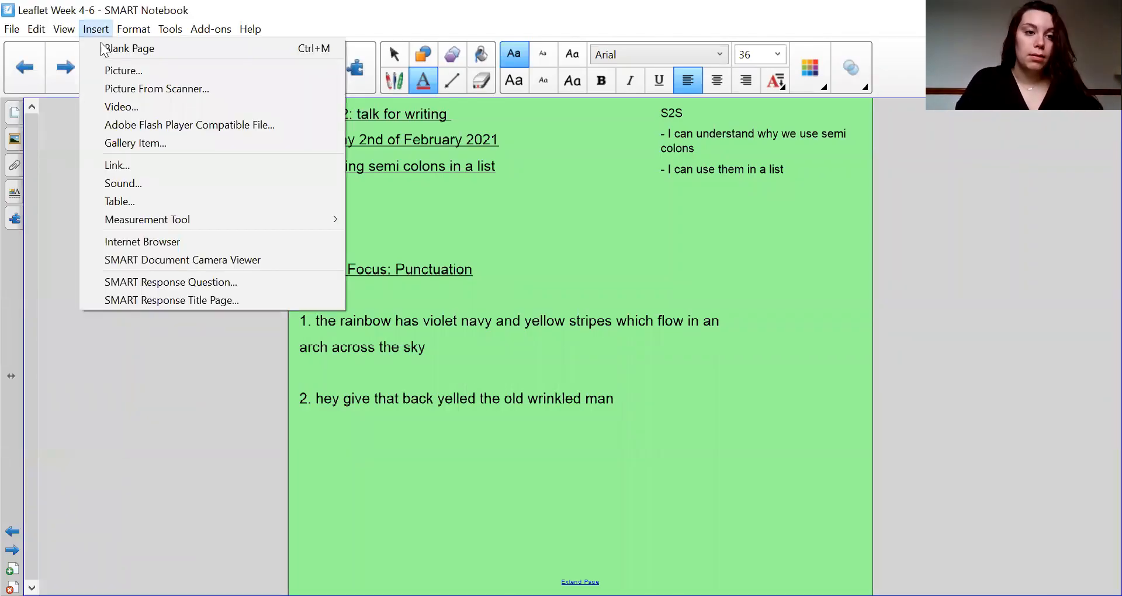
click(132, 29)
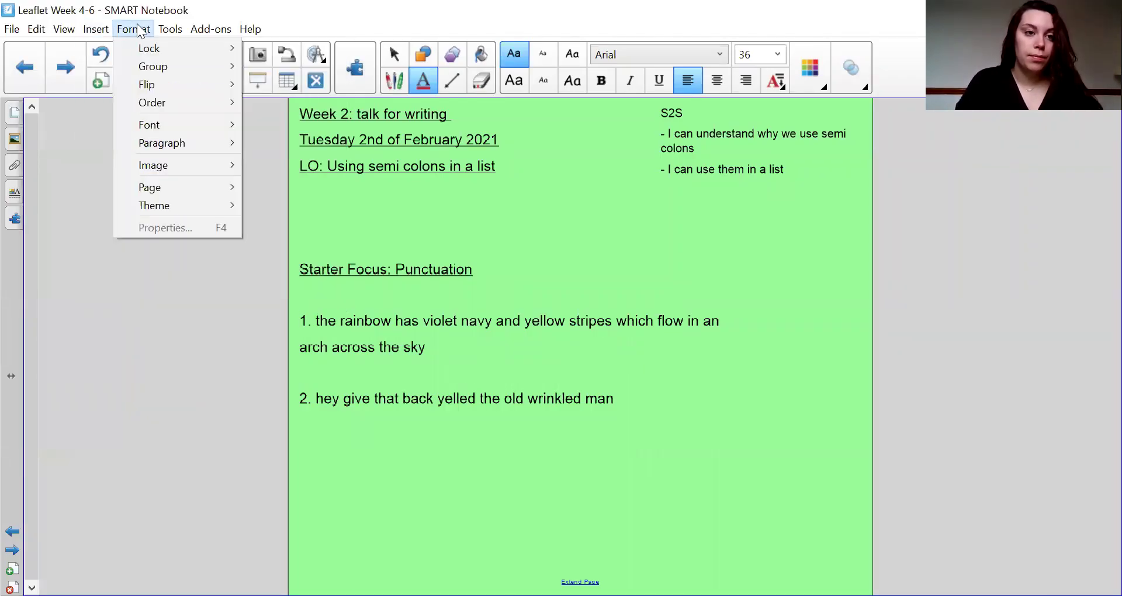
click(63, 29)
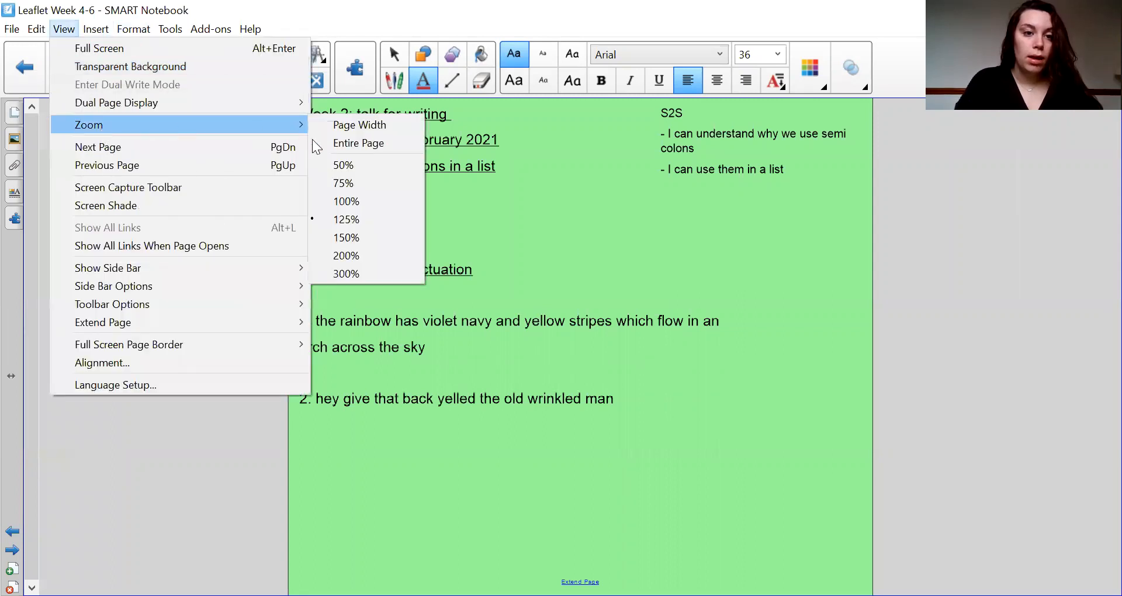
mouse_move(366, 212)
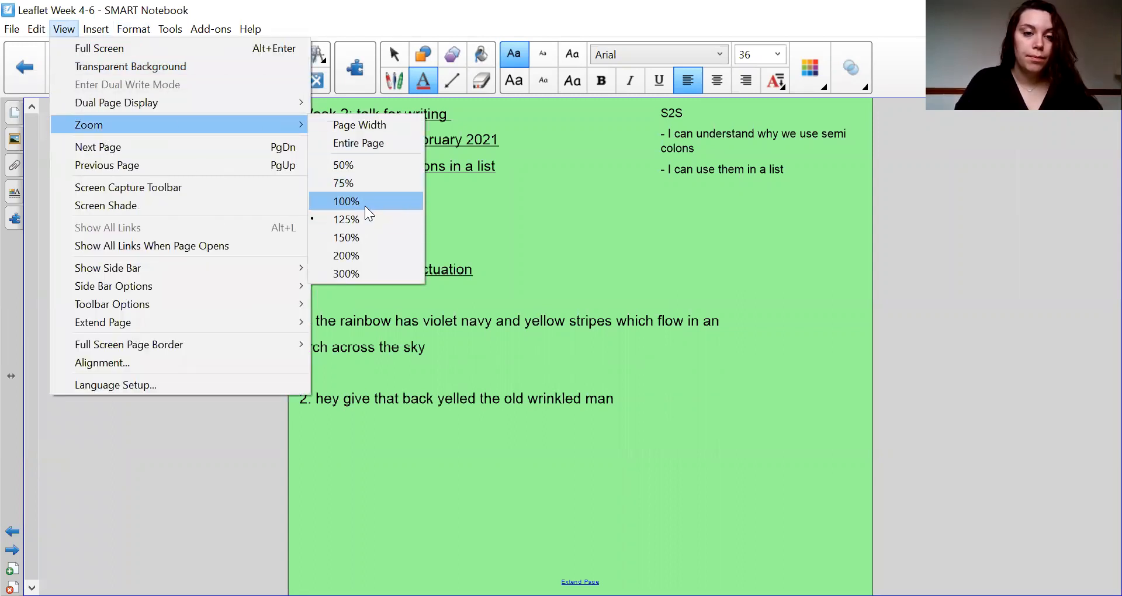
click(346, 201)
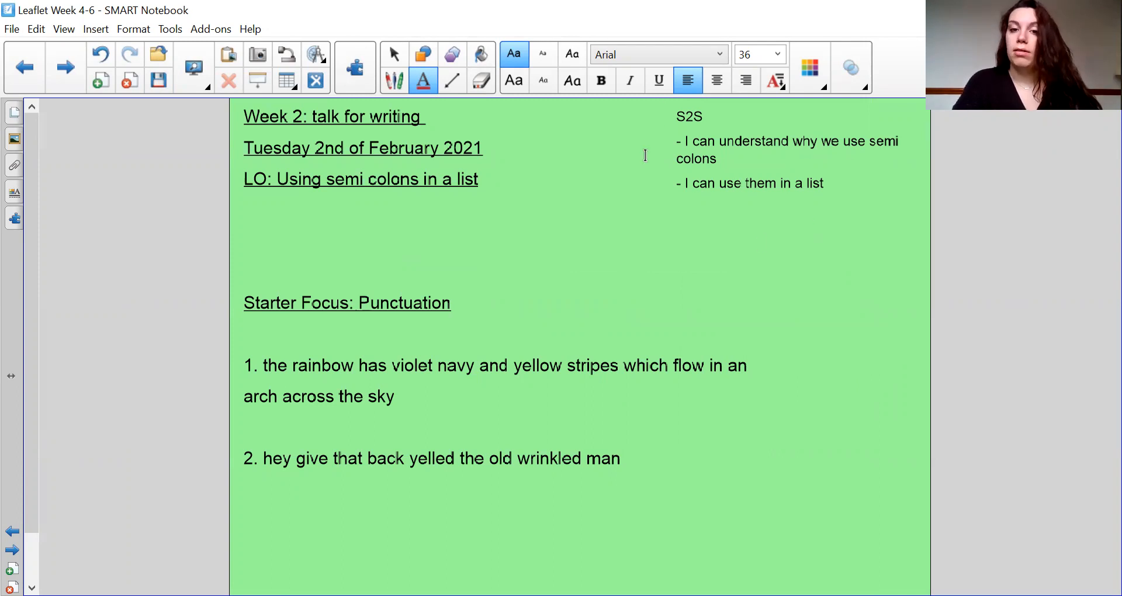
mouse_move(877, 337)
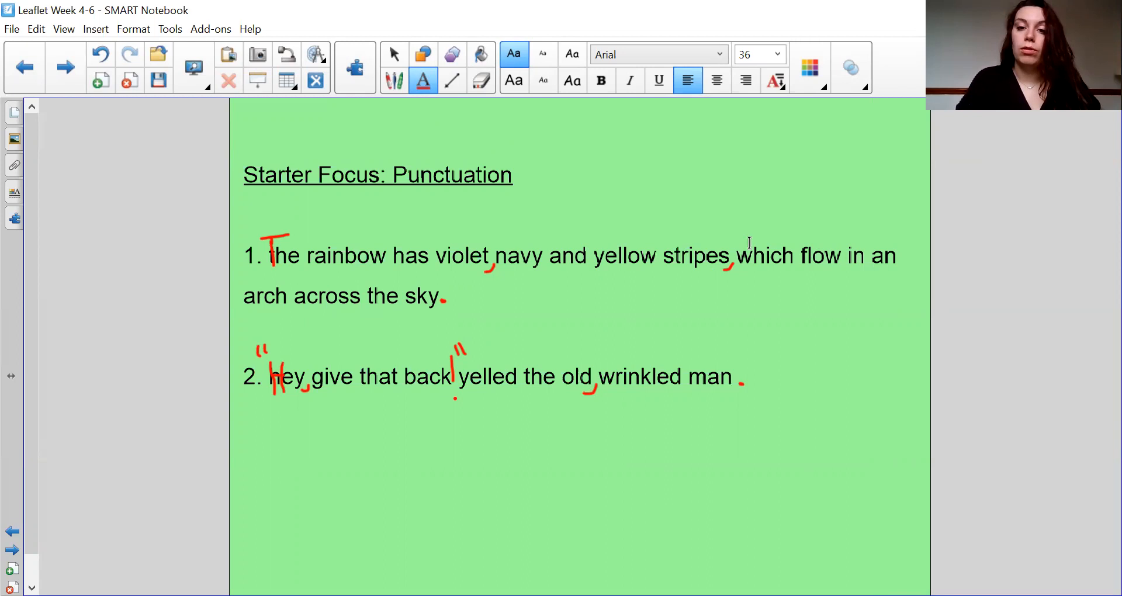
mouse_move(850, 297)
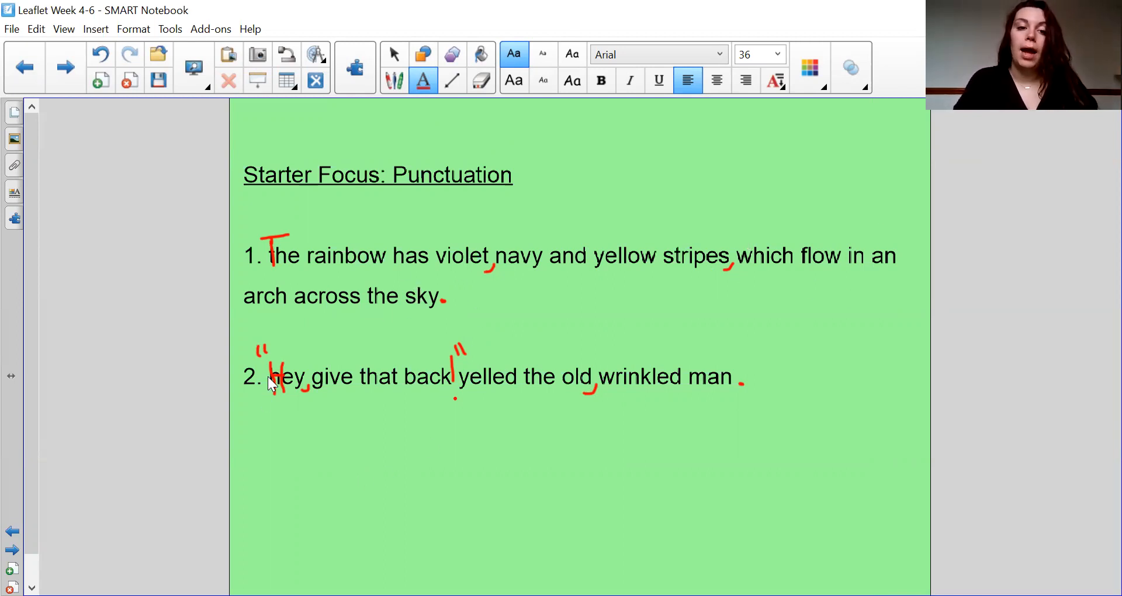
mouse_move(266, 359)
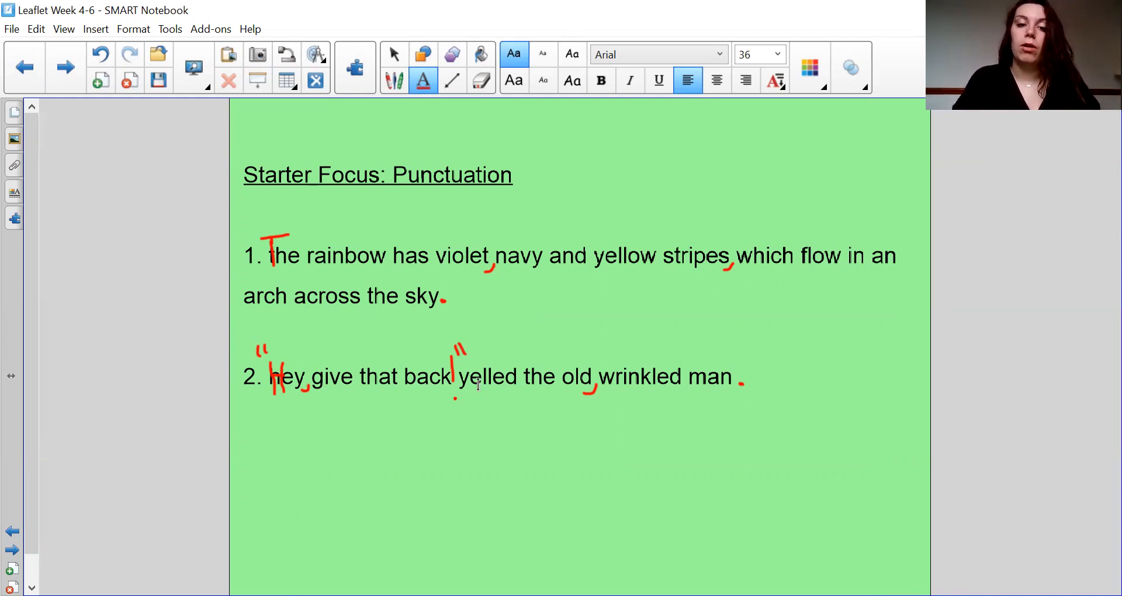
mouse_move(777, 398)
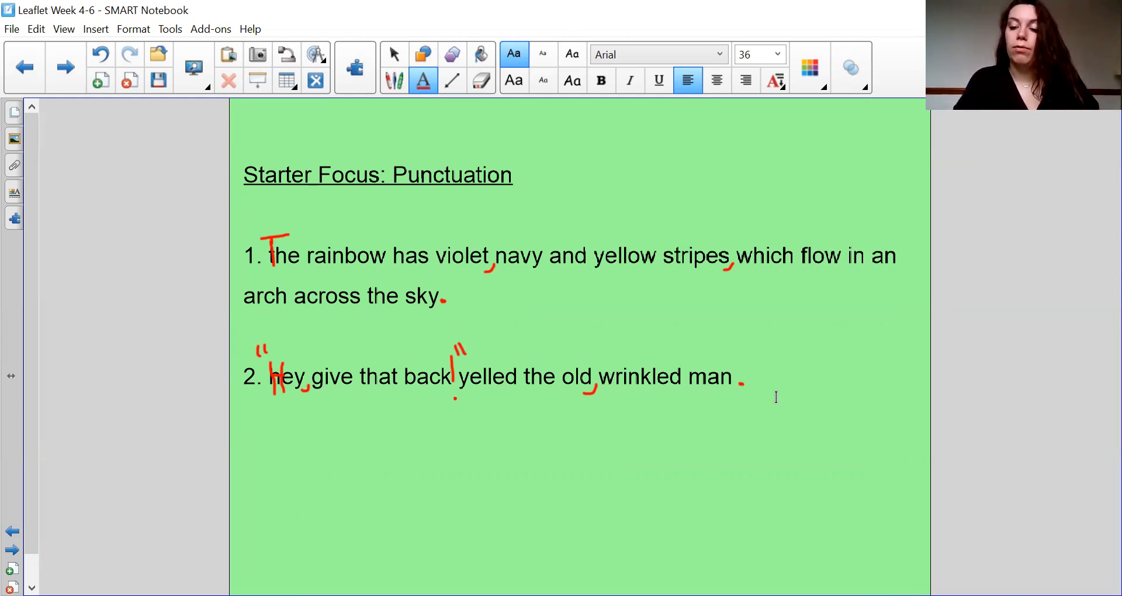
Go to the modelled text re-cap slide and enlarge the Magic Bean Store leaflet
click(65, 66)
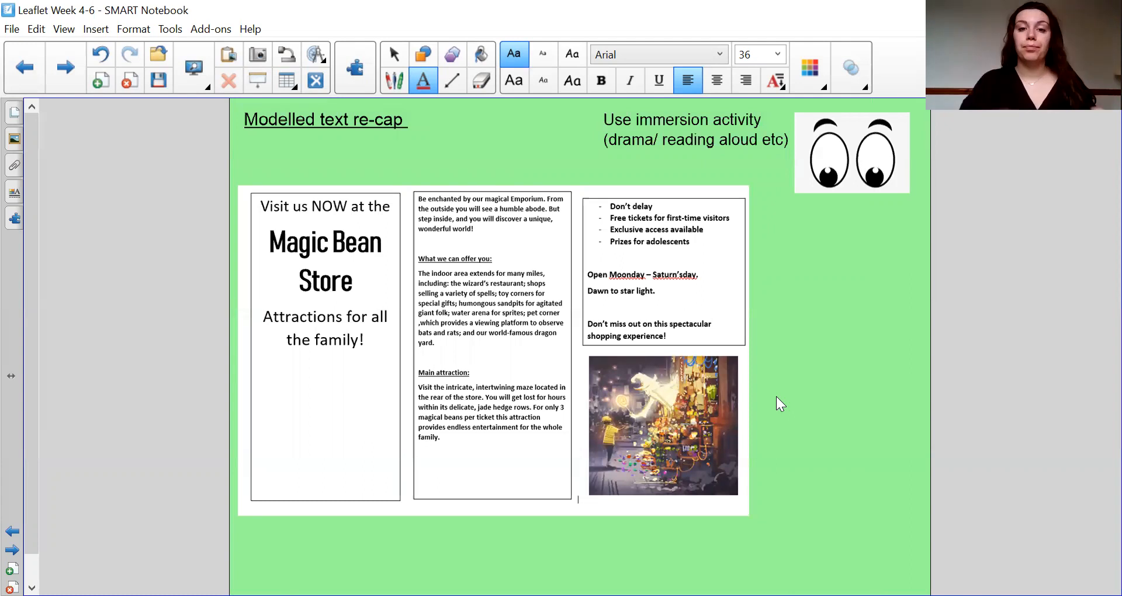
mouse_move(826, 163)
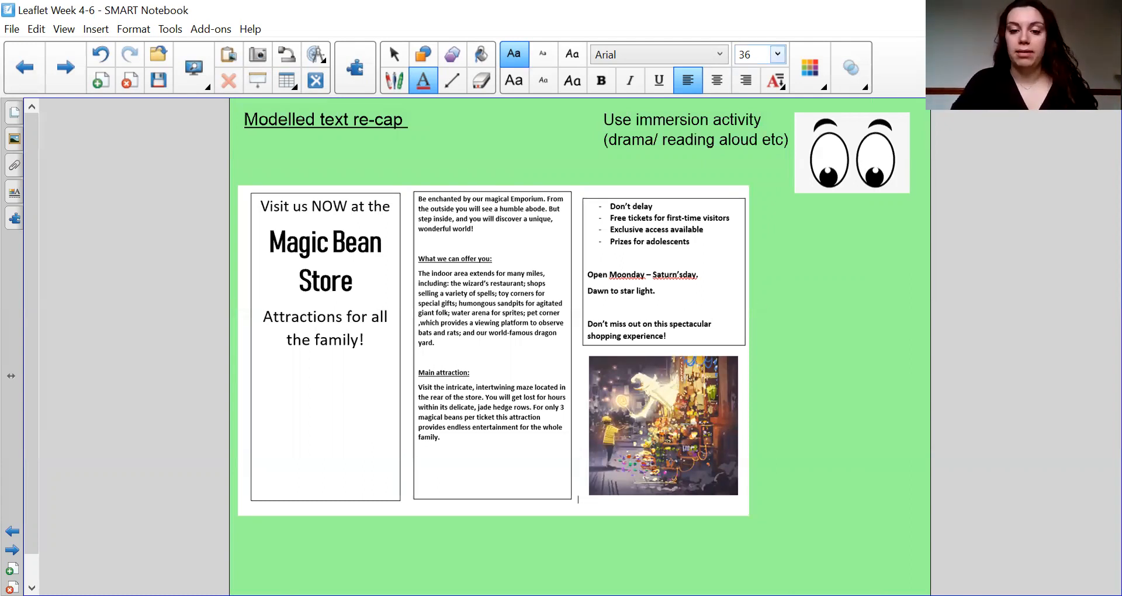
mouse_move(708, 390)
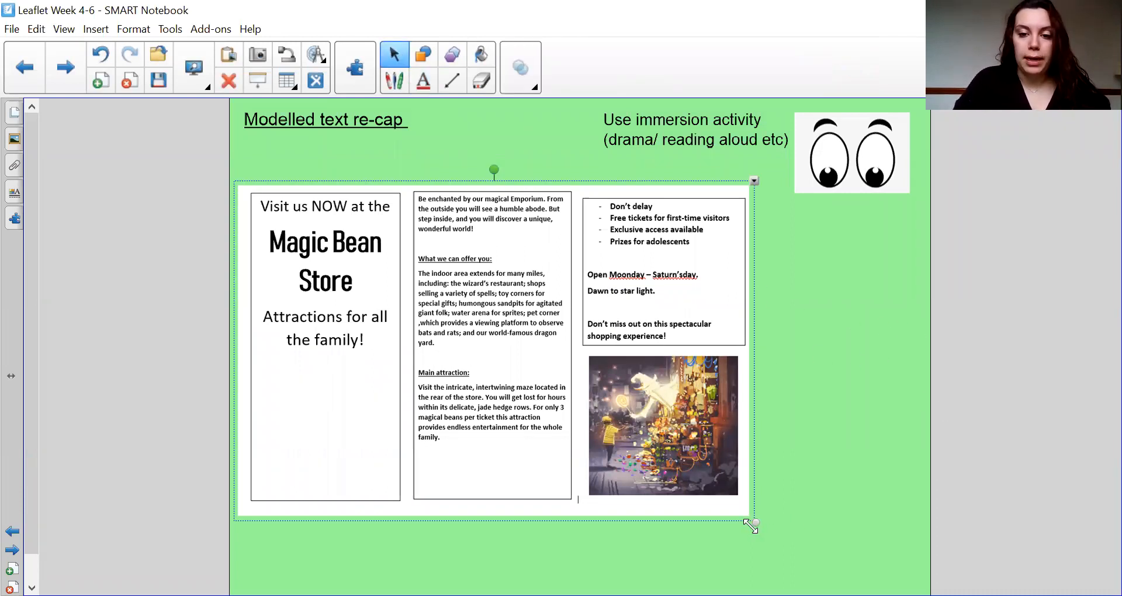
drag(752, 526, 847, 583)
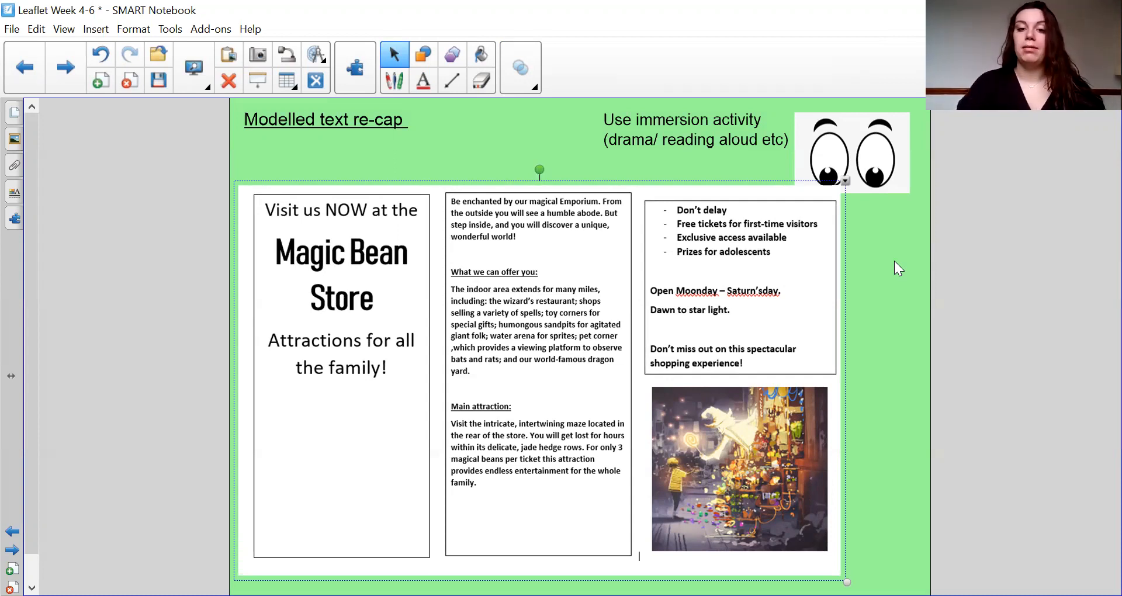
mouse_move(871, 255)
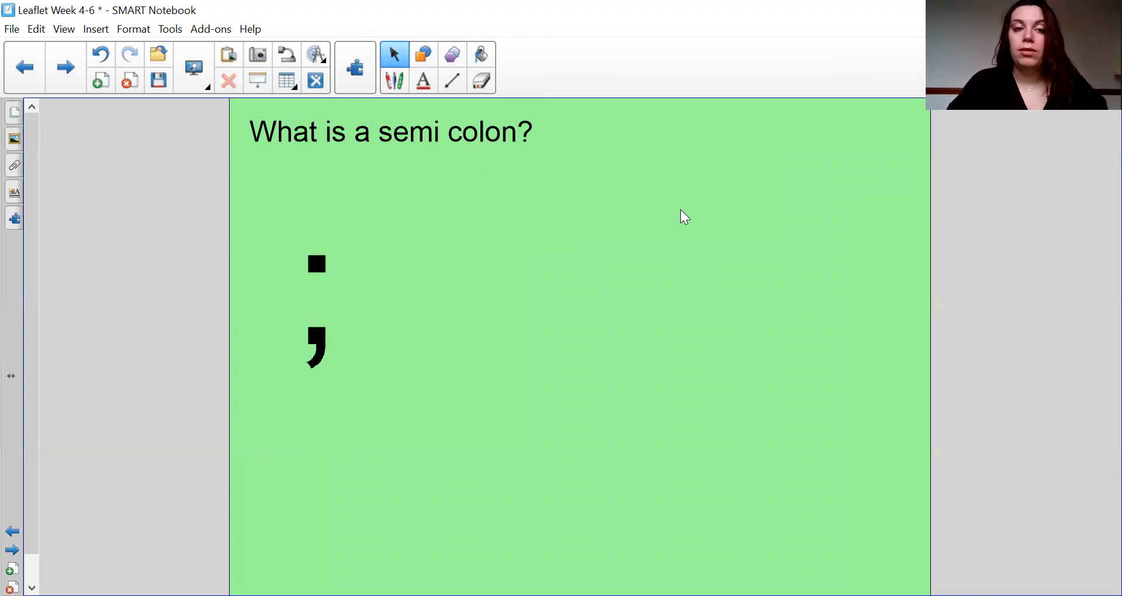
mouse_move(768, 247)
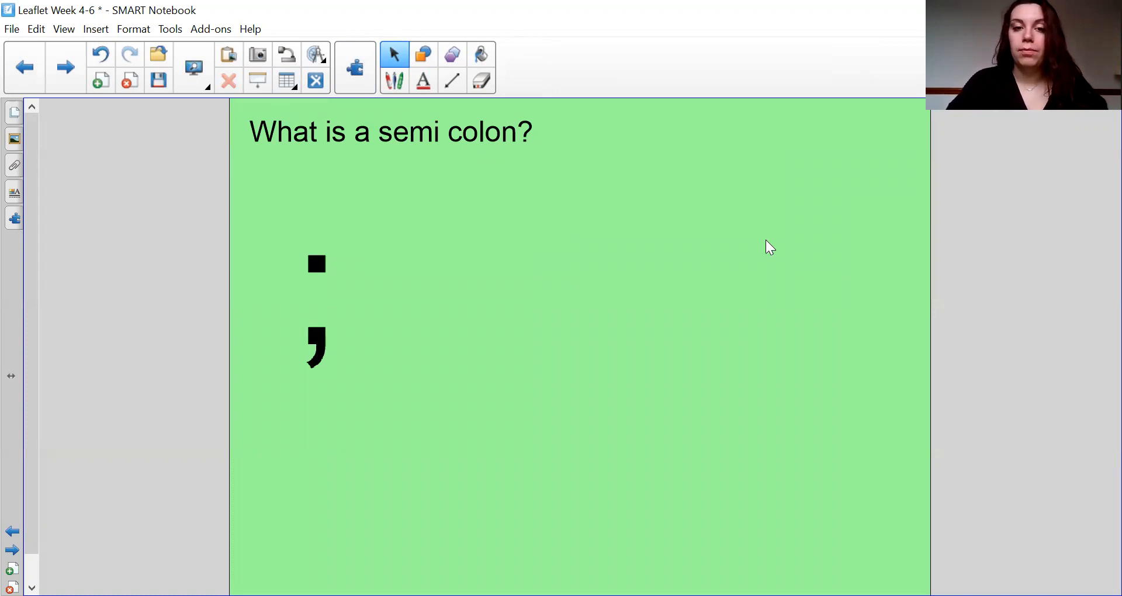
mouse_move(379, 234)
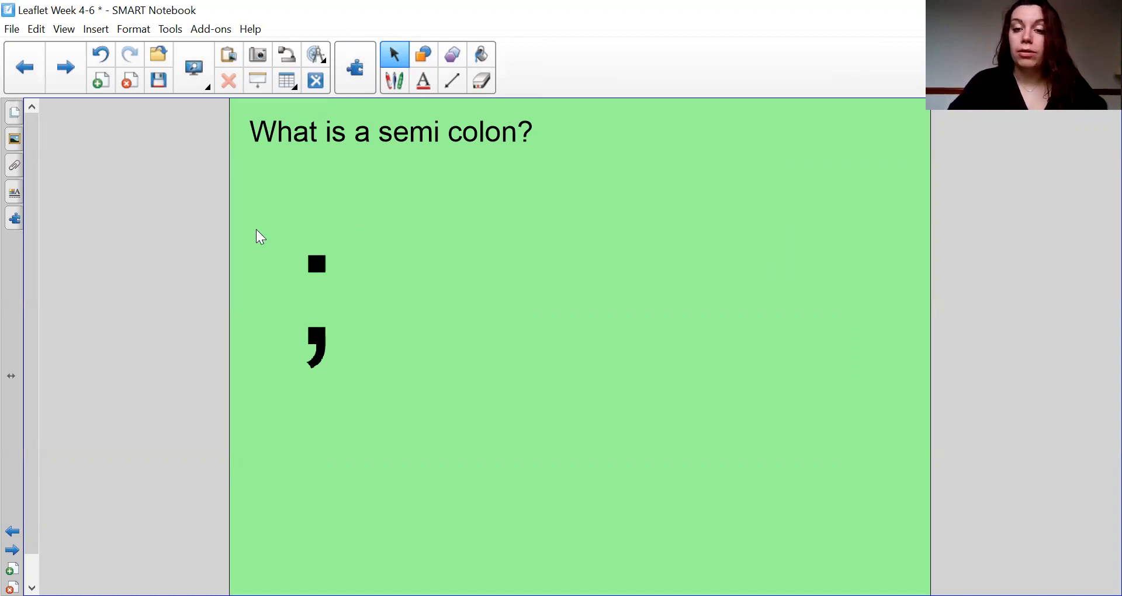
mouse_move(418, 422)
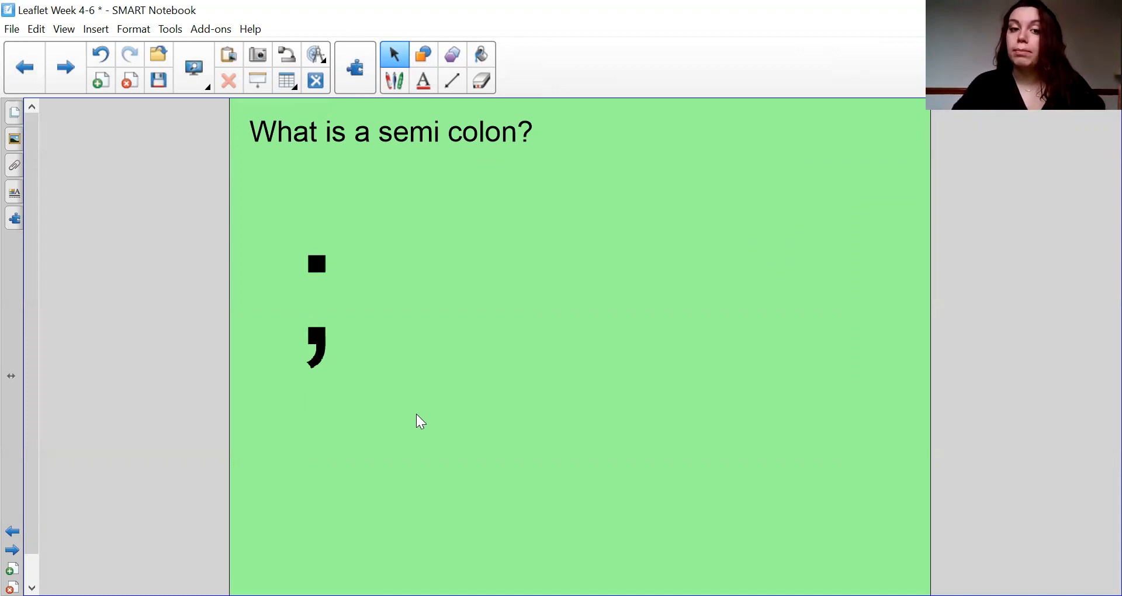
mouse_move(372, 258)
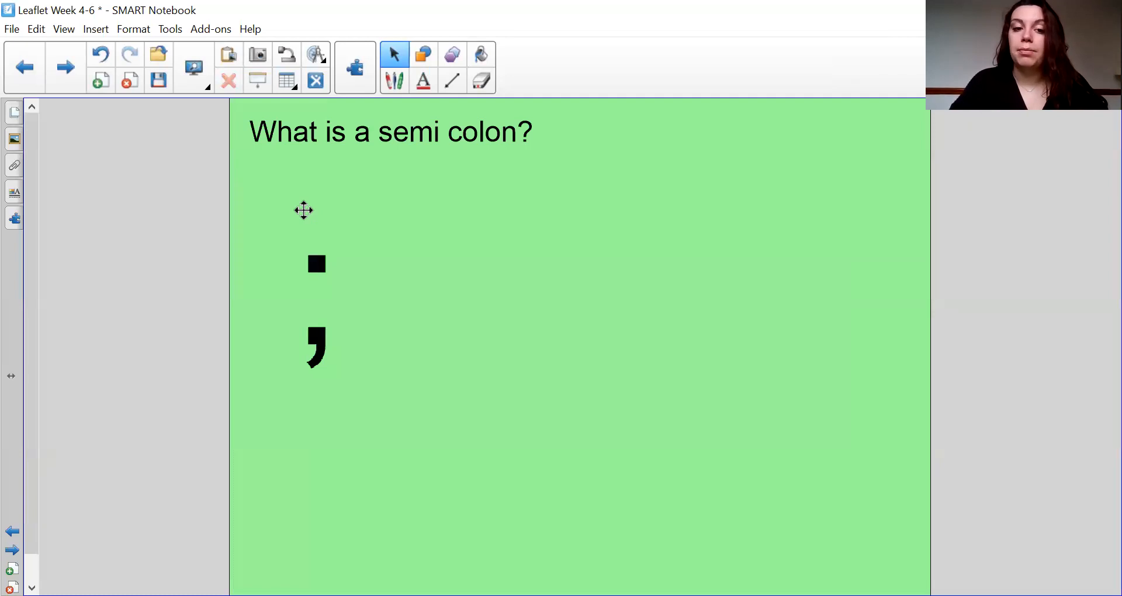
Advance to the 'What is a semi colon?' slide
click(64, 66)
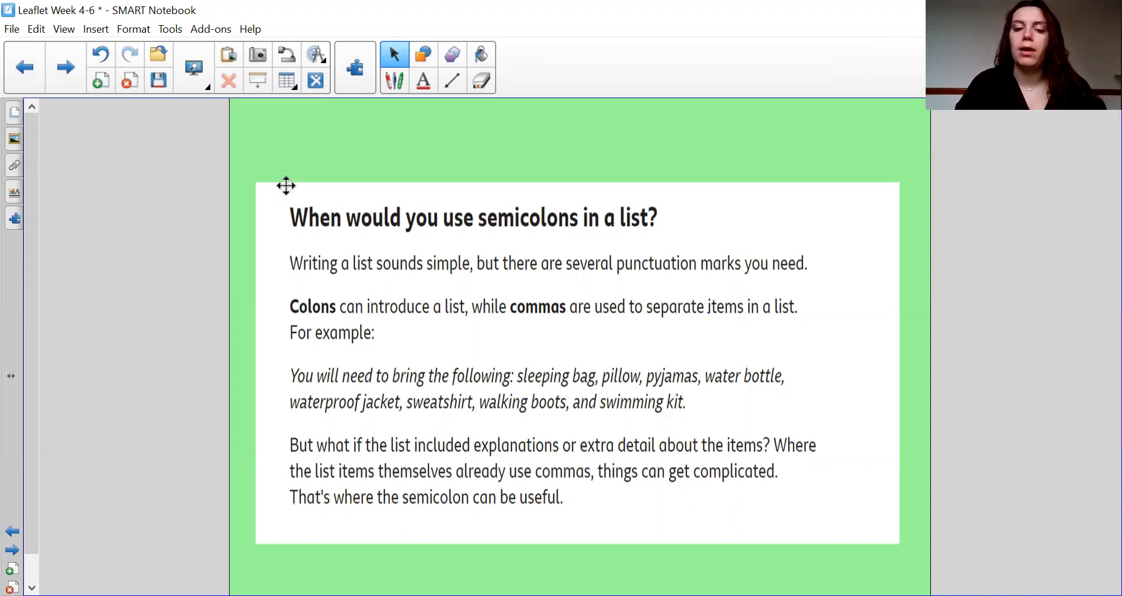
mouse_move(713, 400)
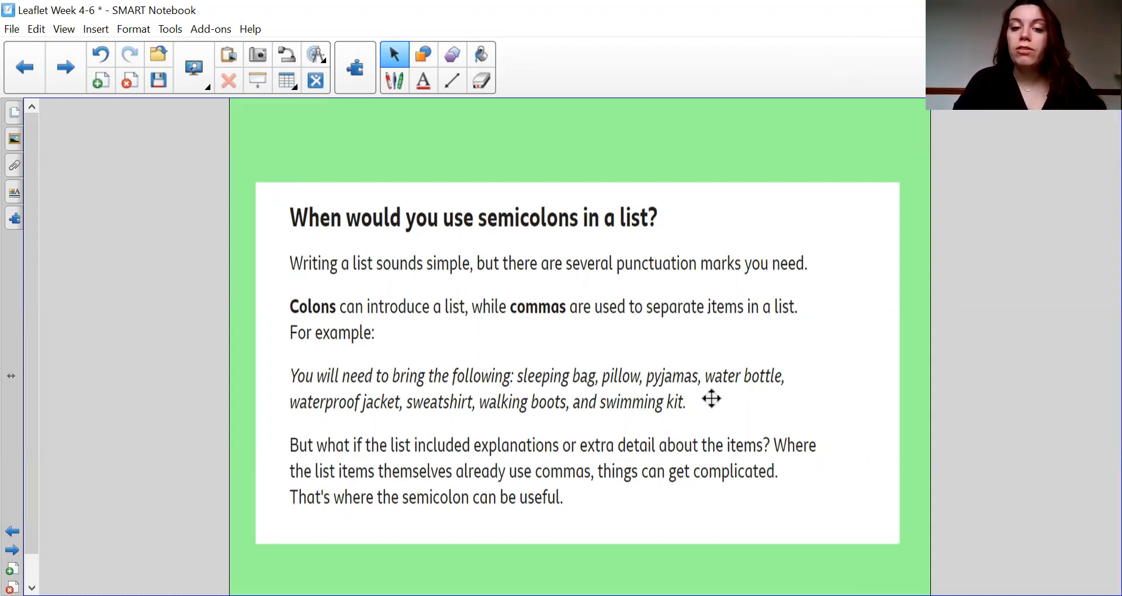
mouse_move(601, 331)
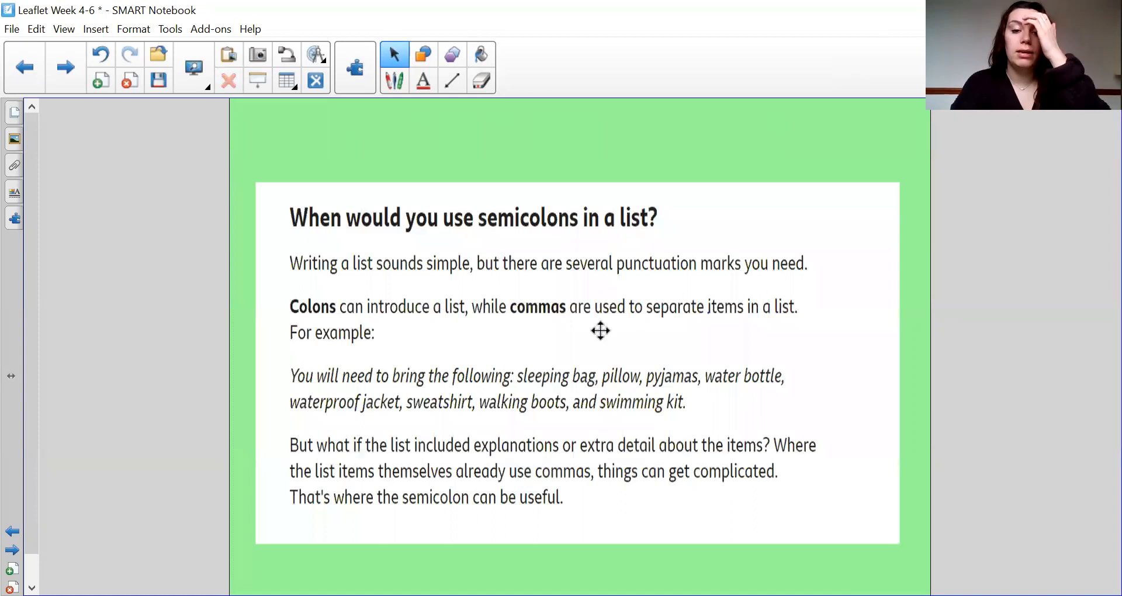
mouse_move(659, 402)
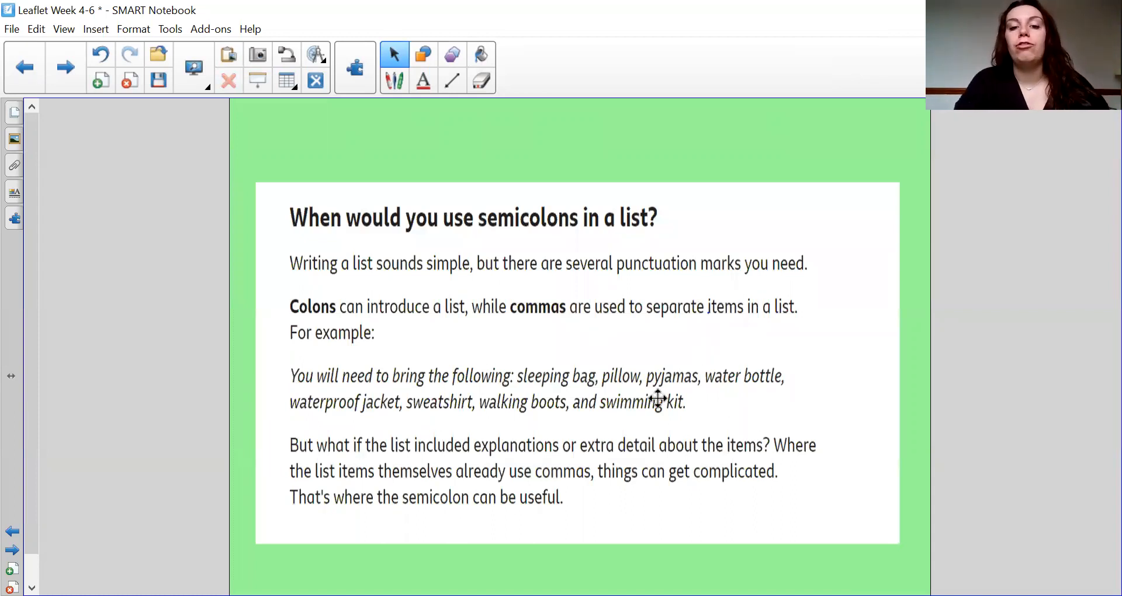
mouse_move(452, 444)
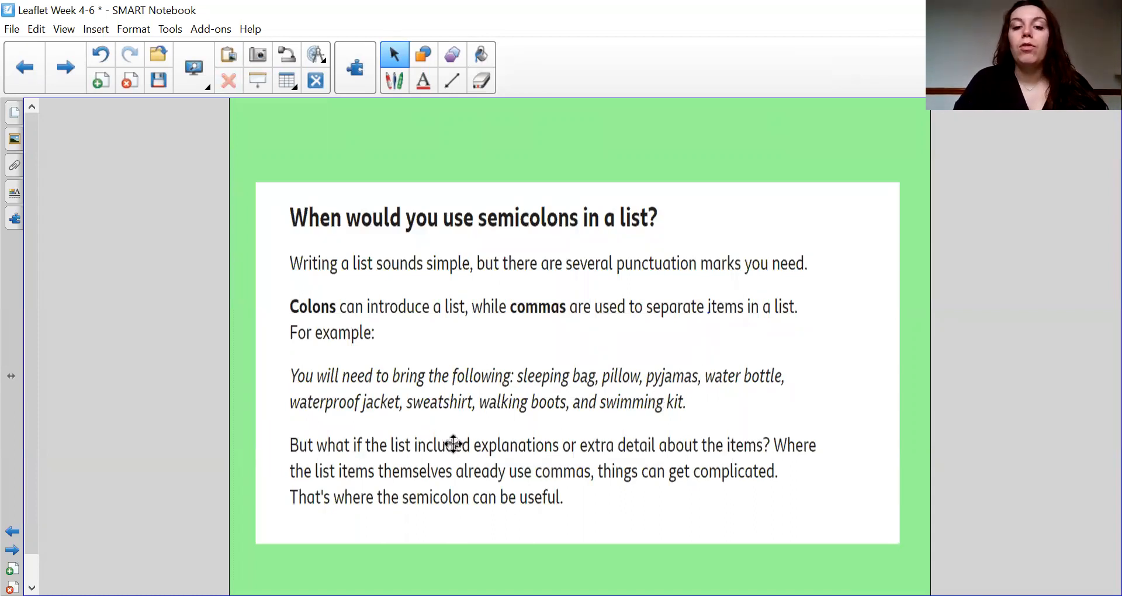
mouse_move(362, 448)
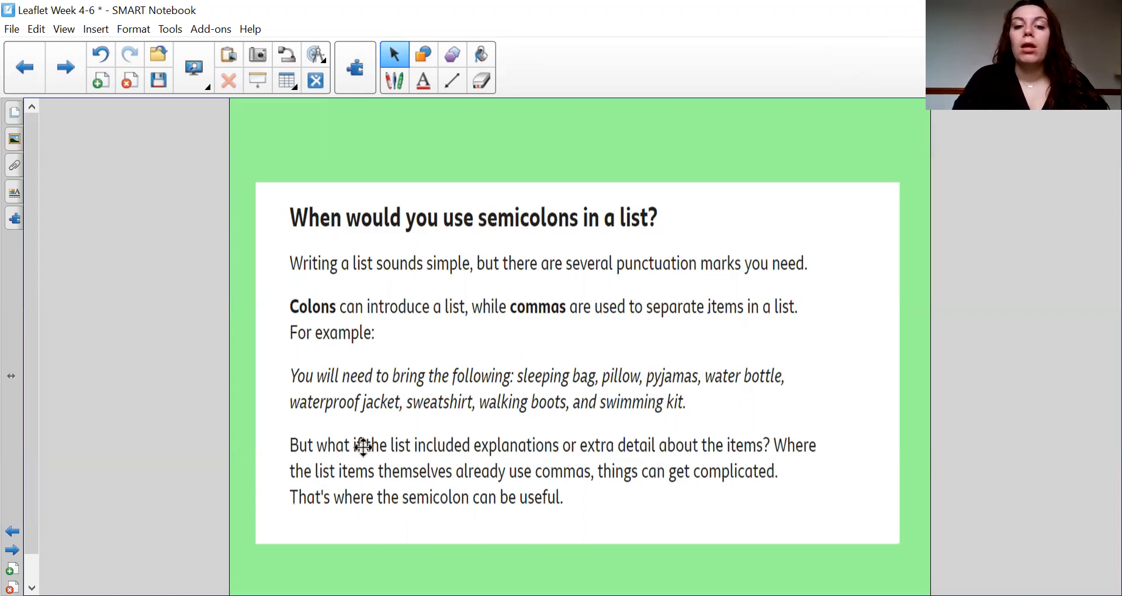
mouse_move(426, 212)
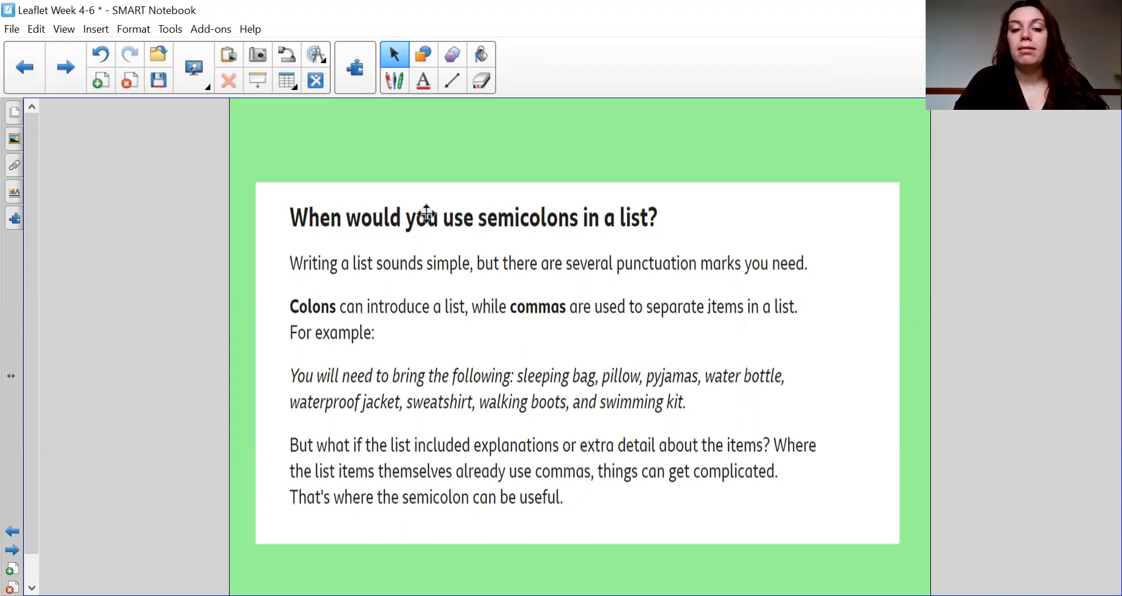
Advance to the 'When would you use semicolons in a list?' slide
click(62, 67)
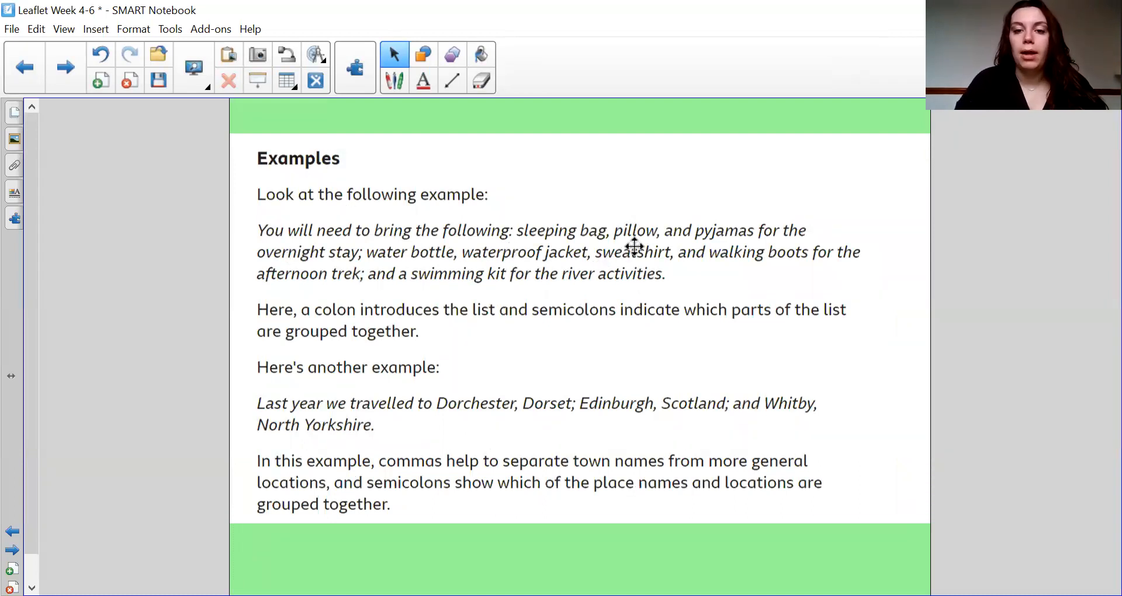
mouse_move(355, 274)
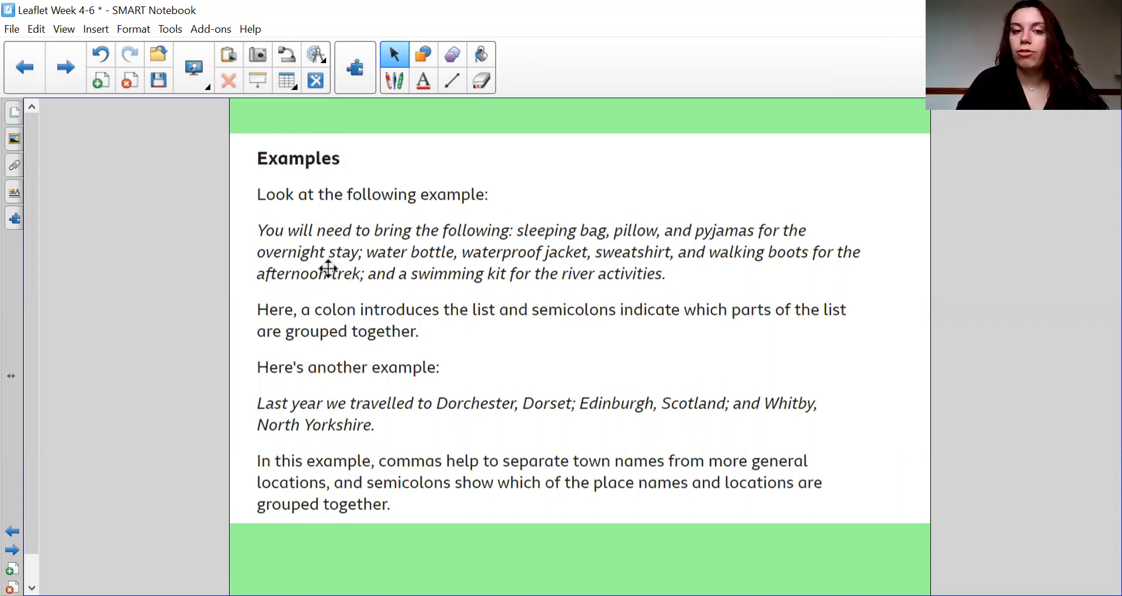
mouse_move(409, 259)
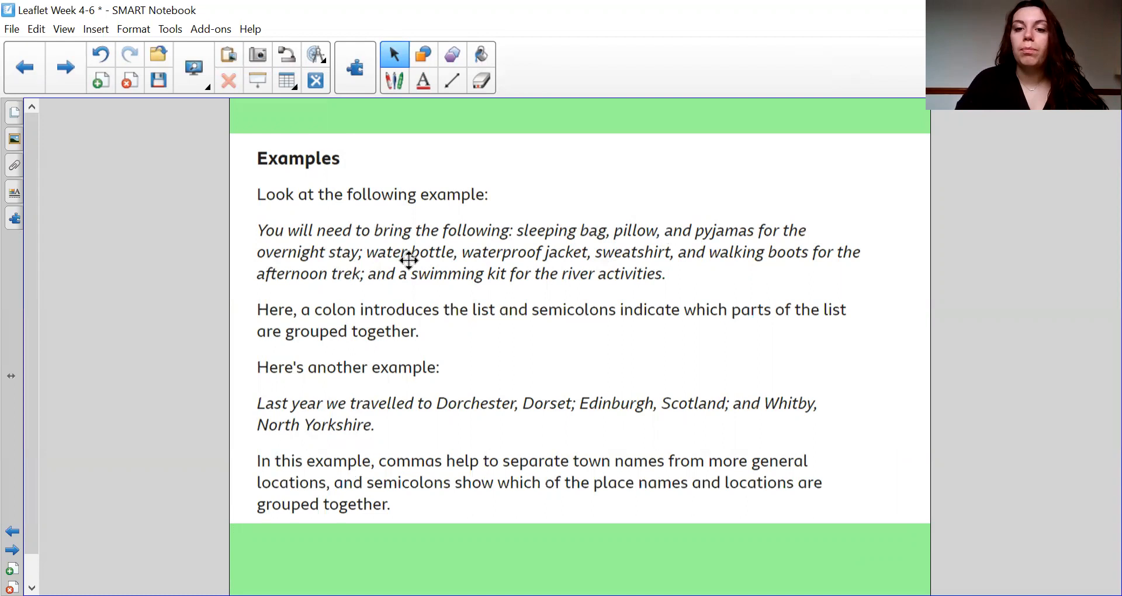
mouse_move(614, 265)
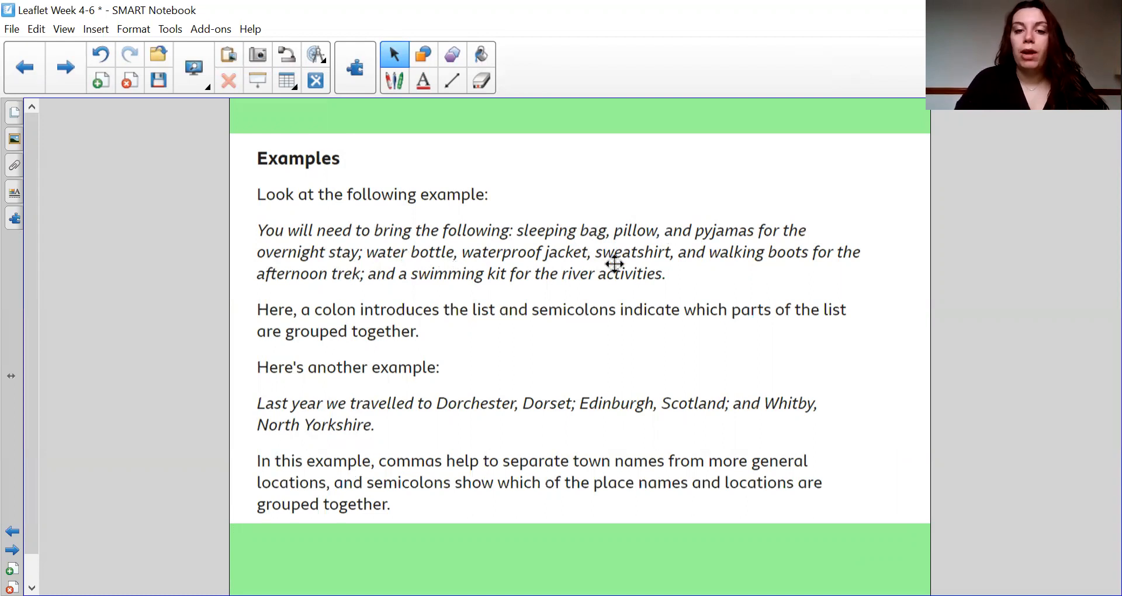
mouse_move(367, 296)
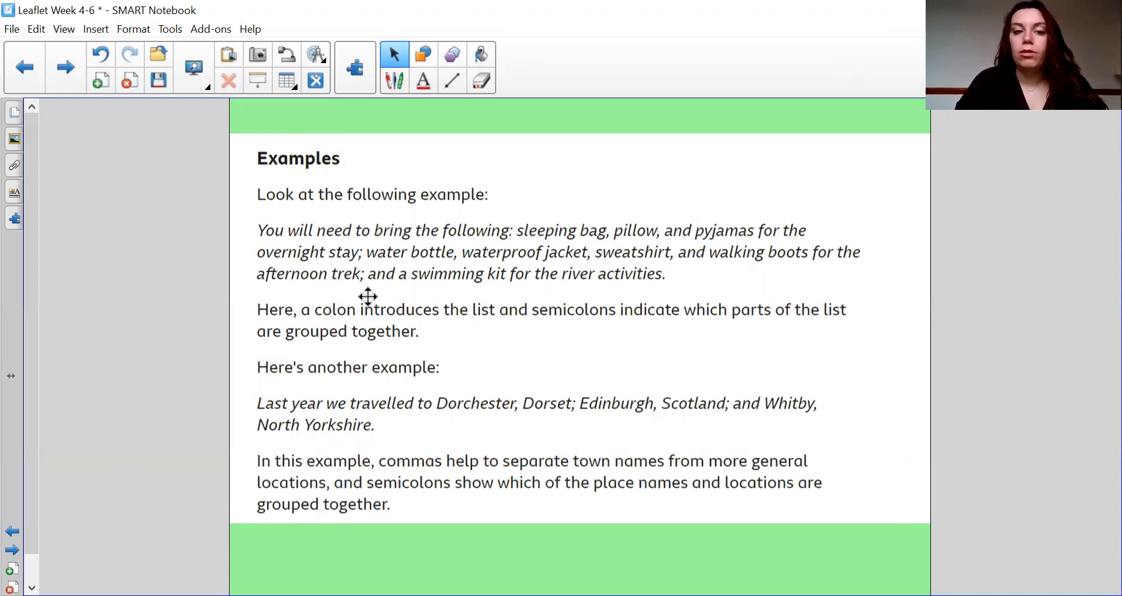
mouse_move(552, 319)
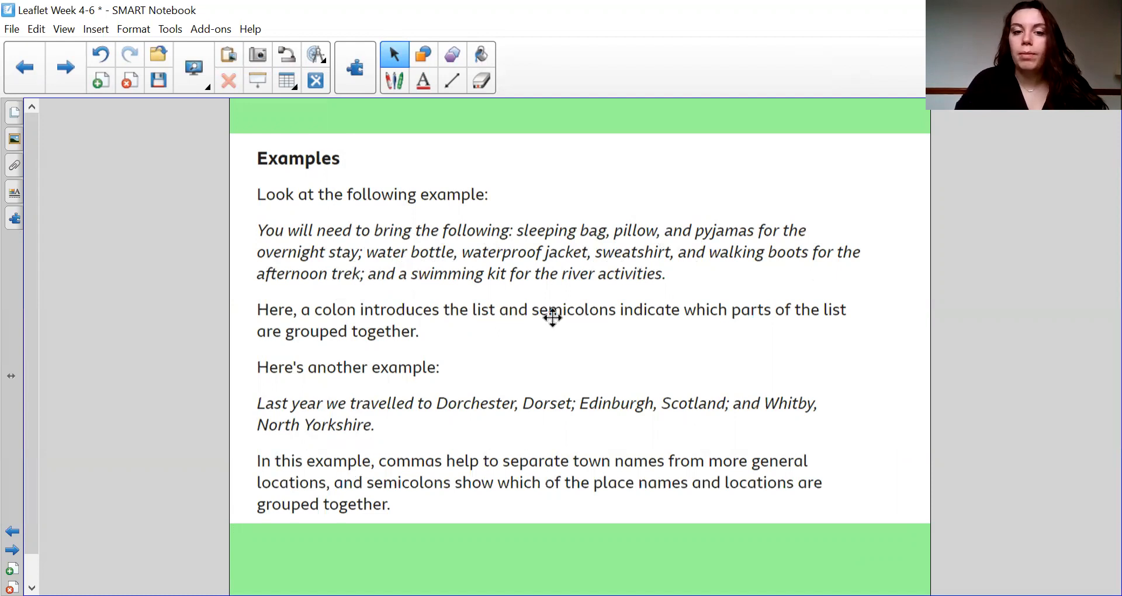
mouse_move(941, 444)
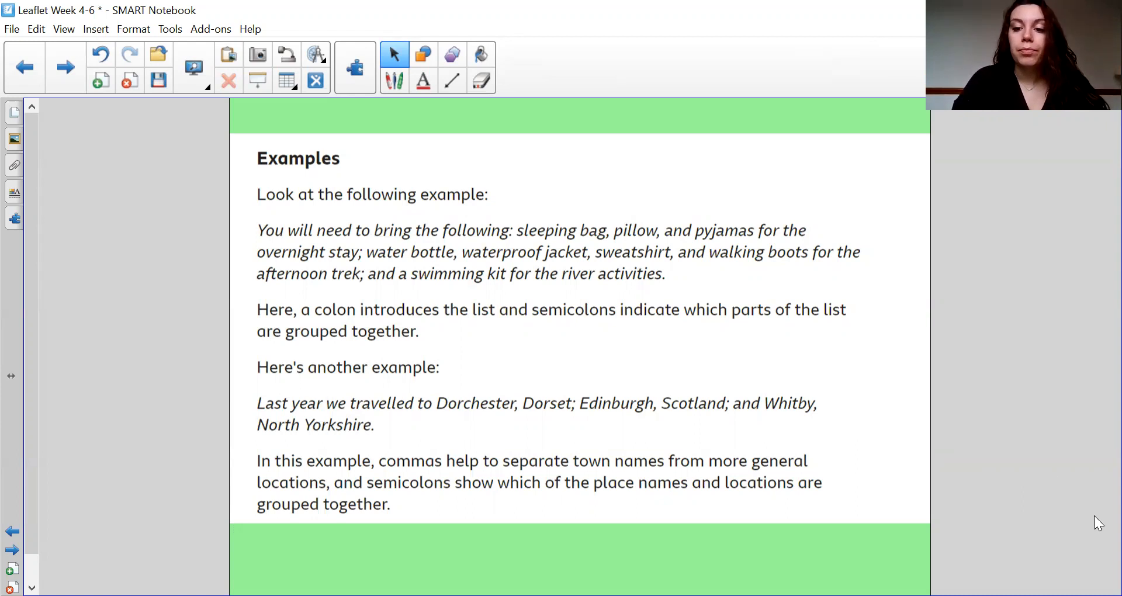
mouse_move(292, 386)
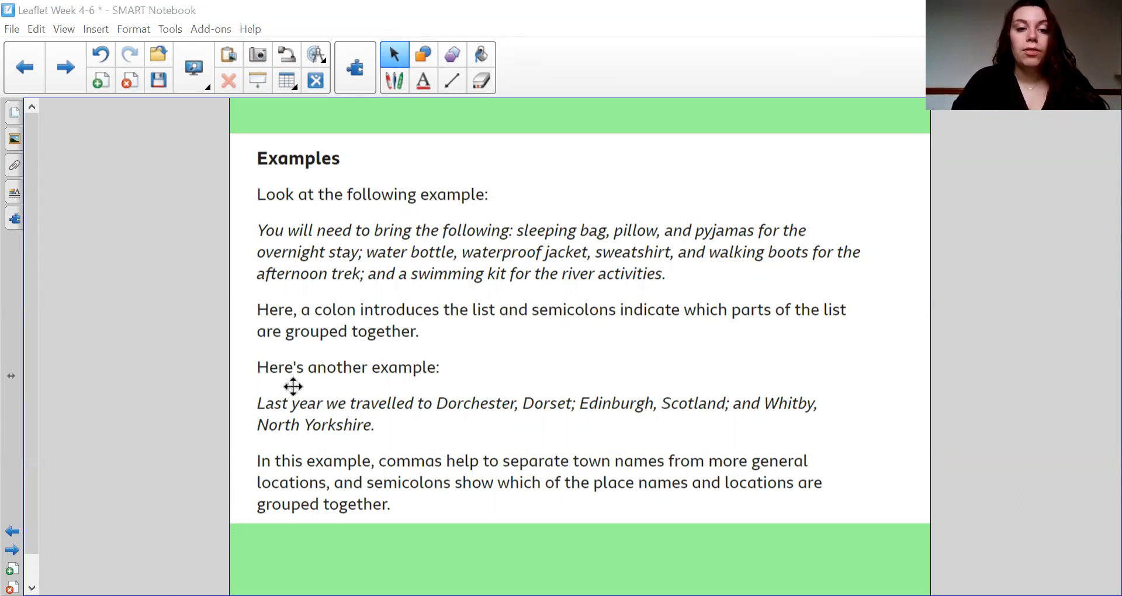
mouse_move(499, 425)
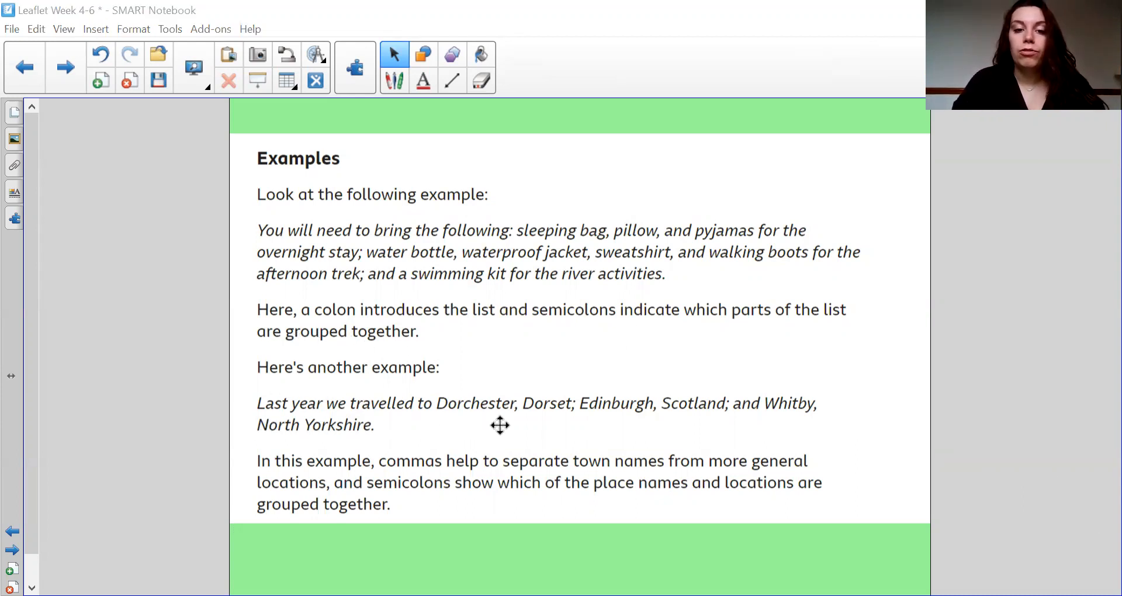
mouse_move(611, 425)
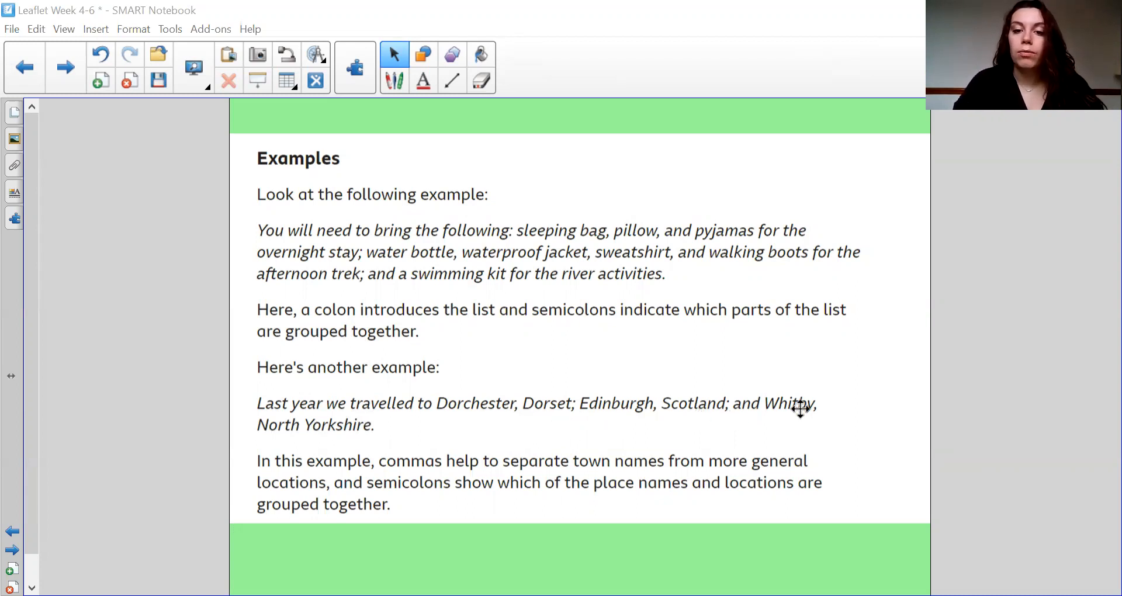
mouse_move(201, 491)
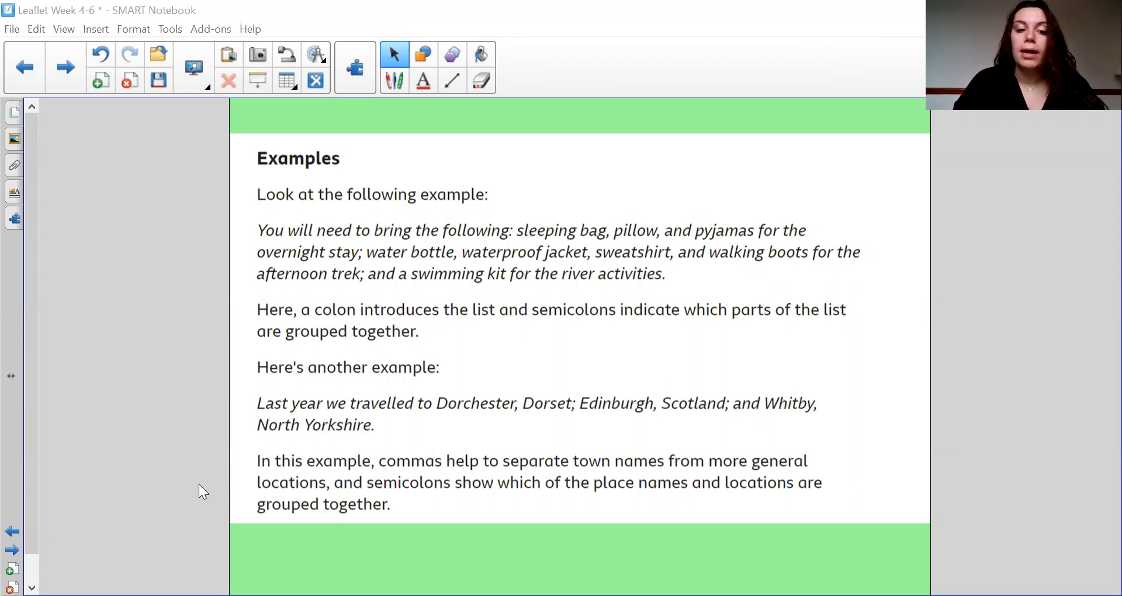
mouse_move(680, 489)
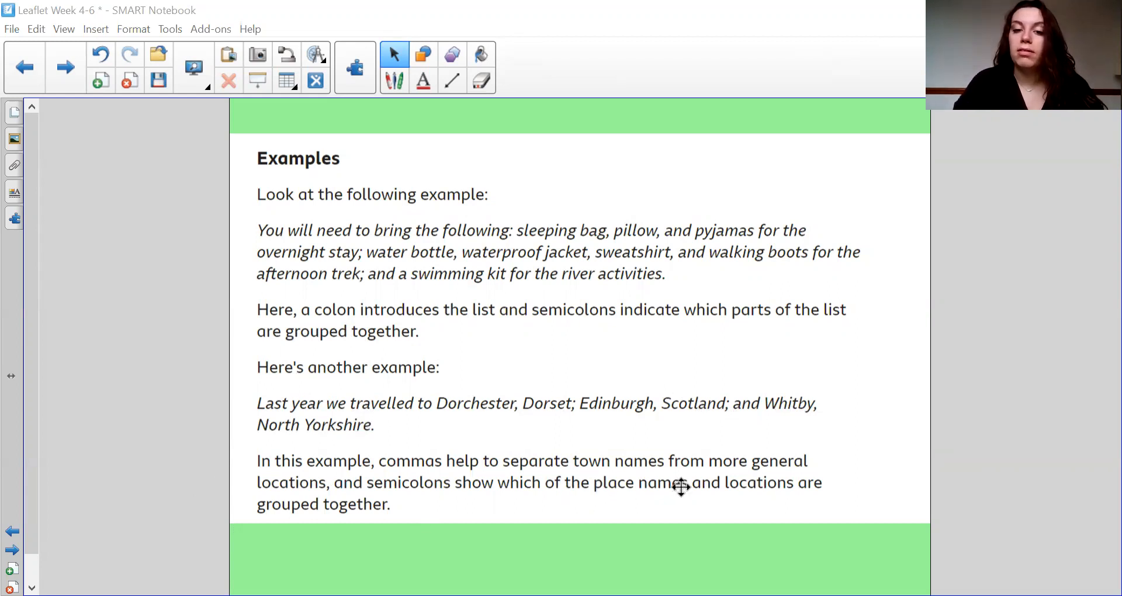
mouse_move(564, 406)
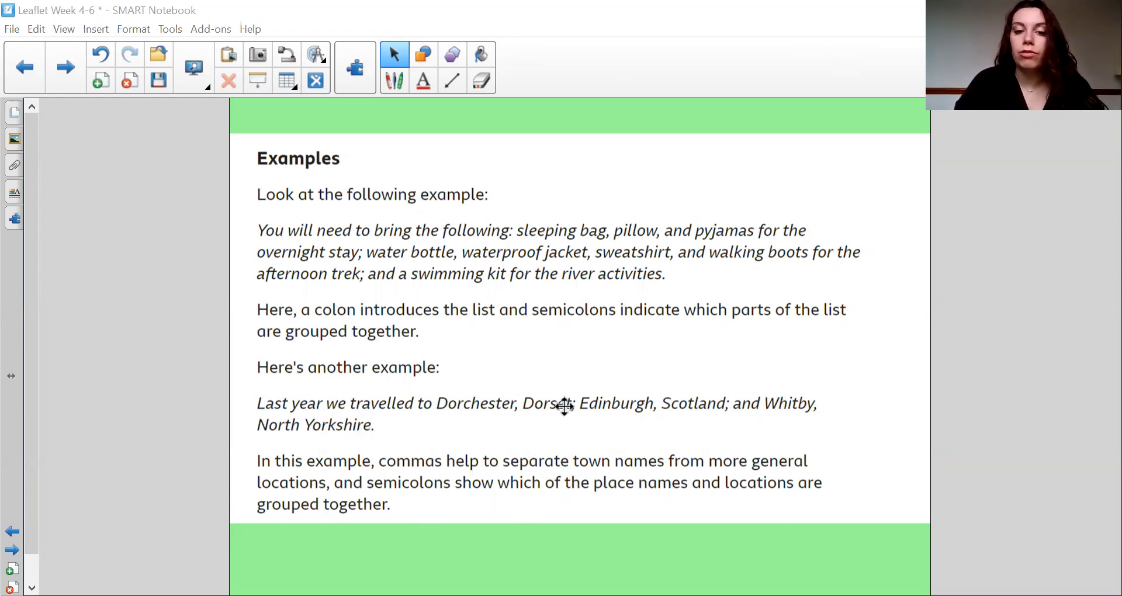
mouse_move(557, 397)
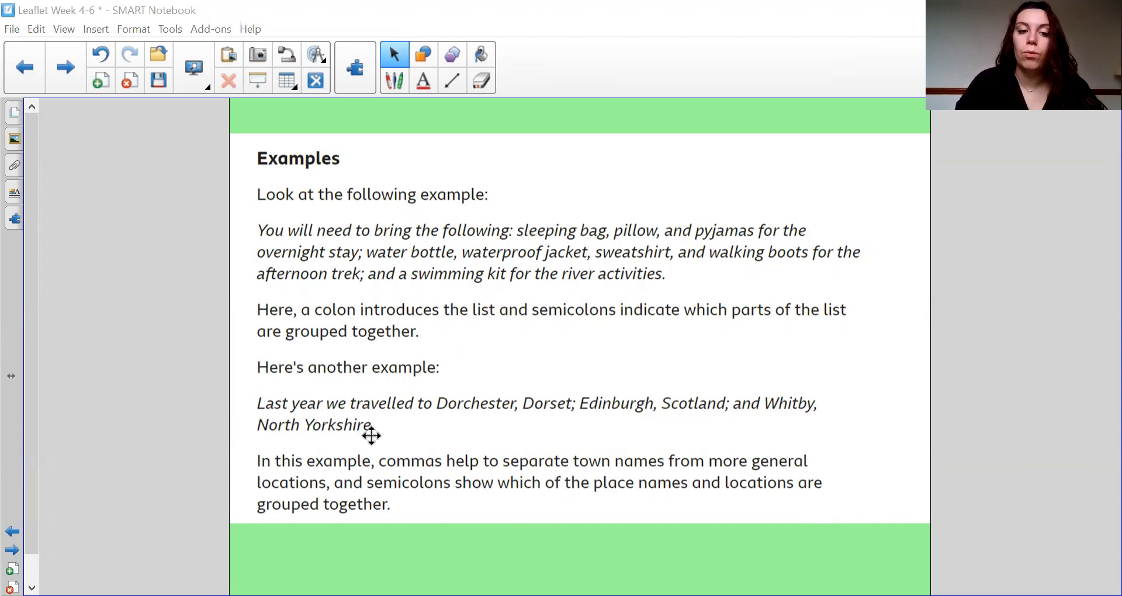
mouse_move(770, 434)
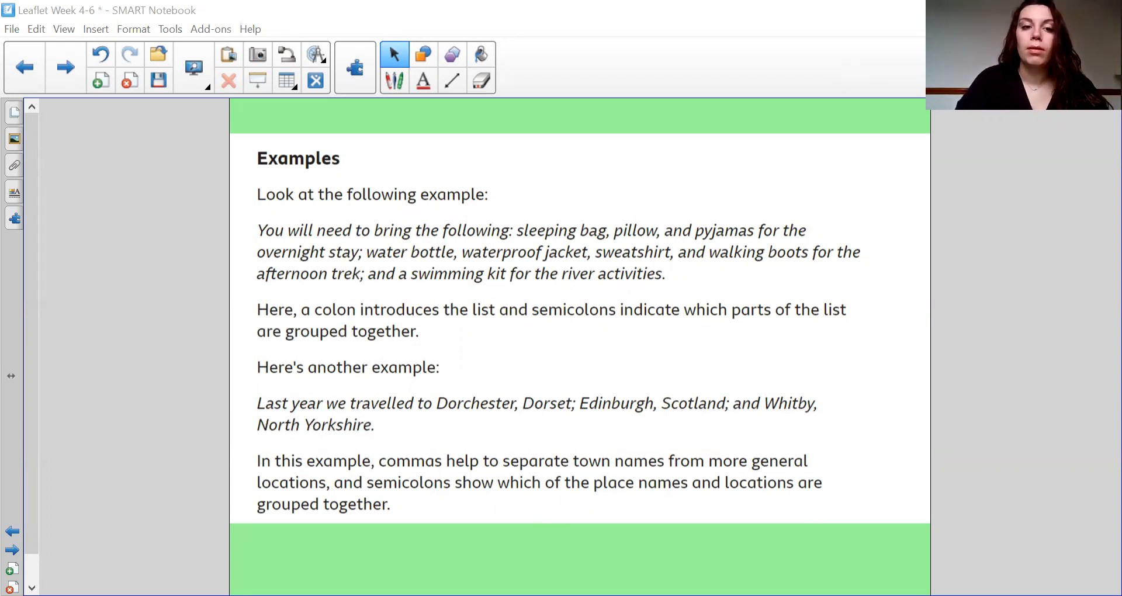
Advance to the Model text page listing indoor attractions with semicolons
click(63, 67)
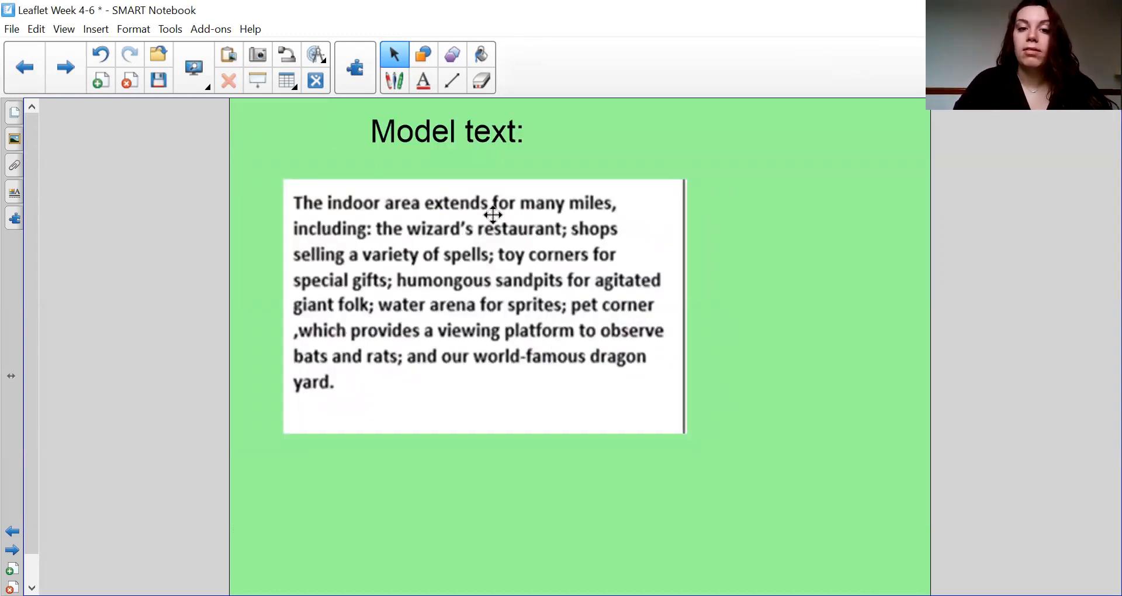
mouse_move(365, 242)
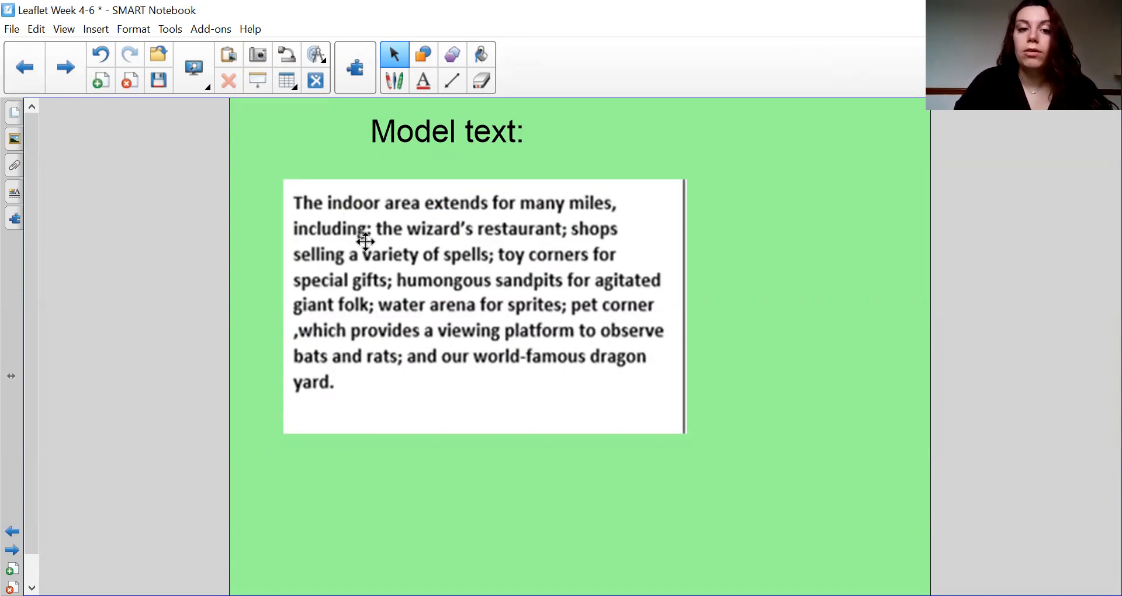
mouse_move(510, 241)
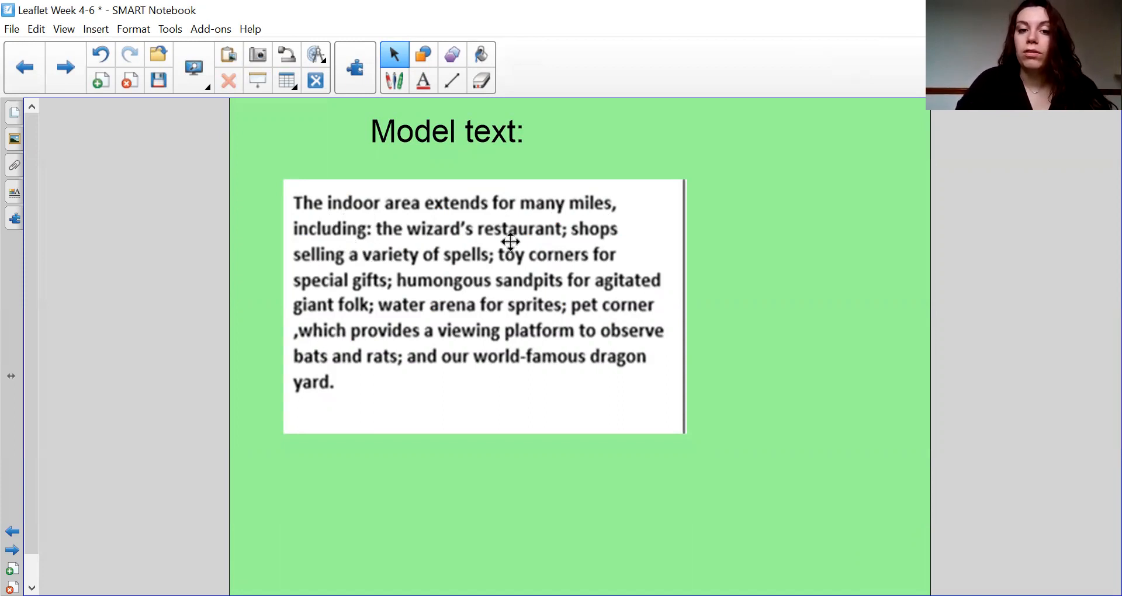
mouse_move(342, 236)
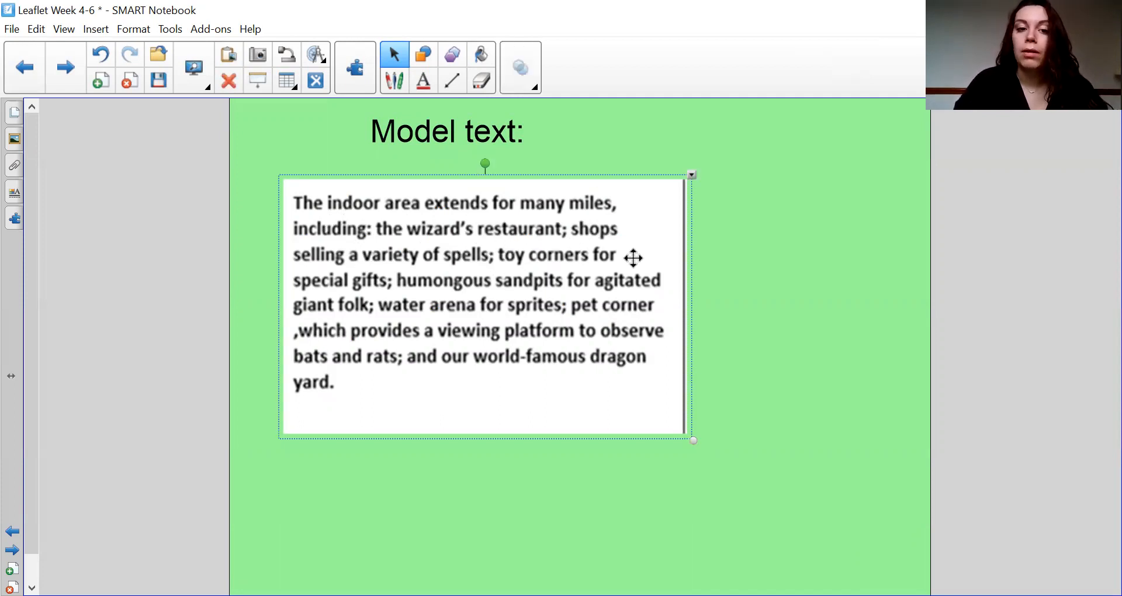
mouse_move(655, 299)
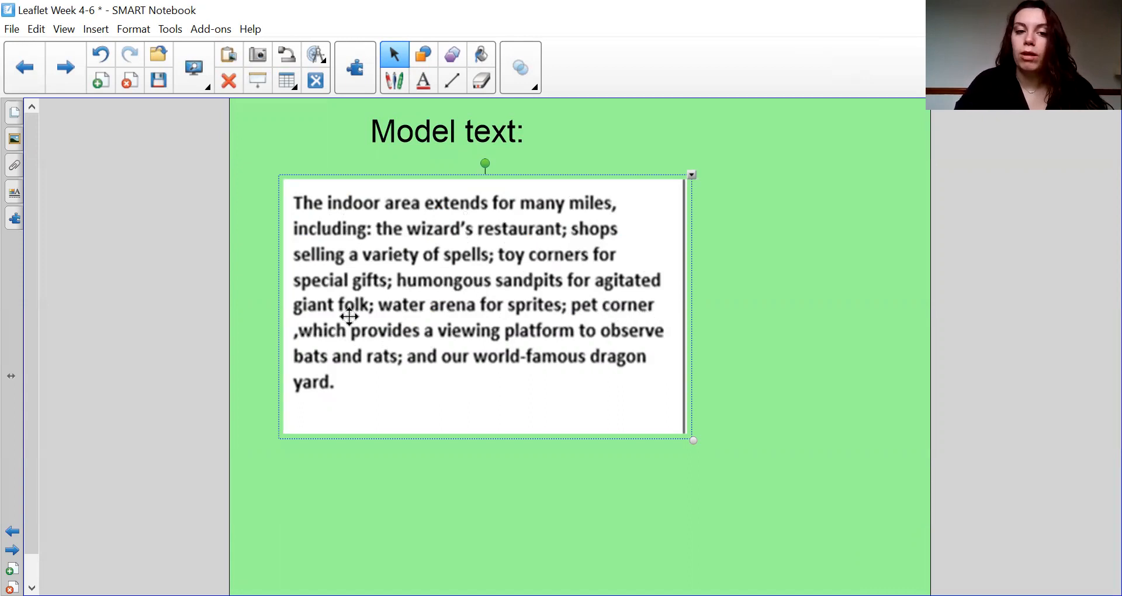
mouse_move(314, 357)
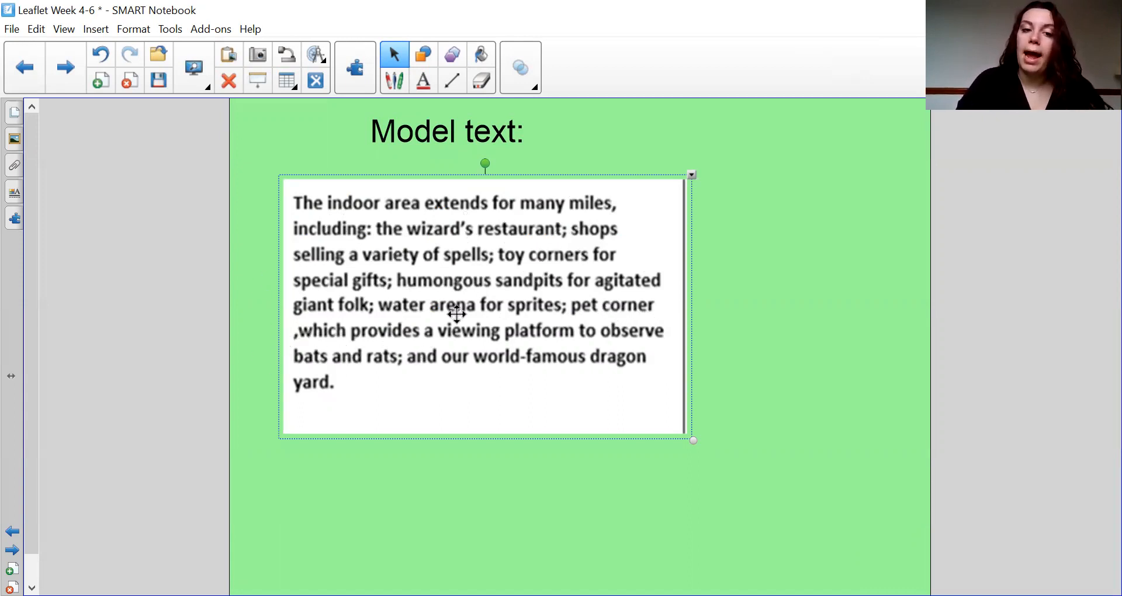
mouse_move(620, 306)
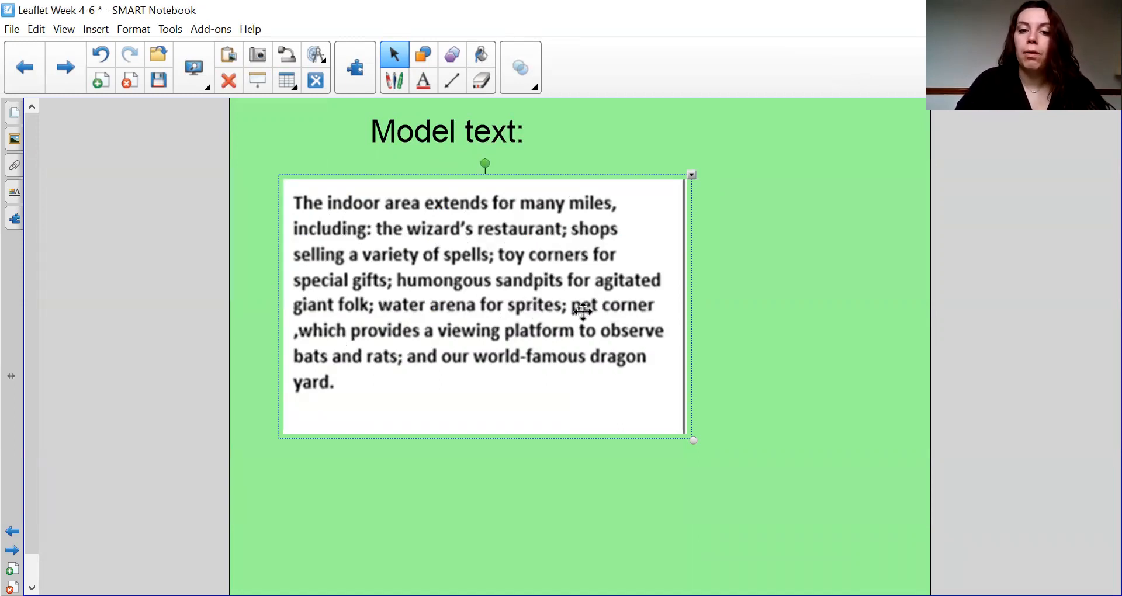
mouse_move(327, 311)
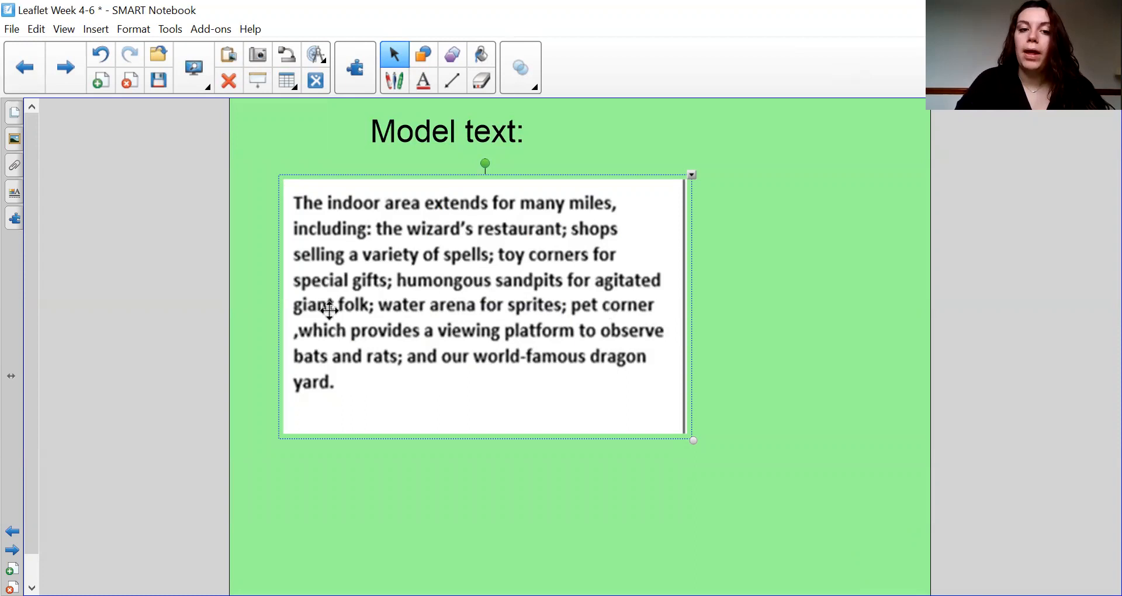
mouse_move(671, 406)
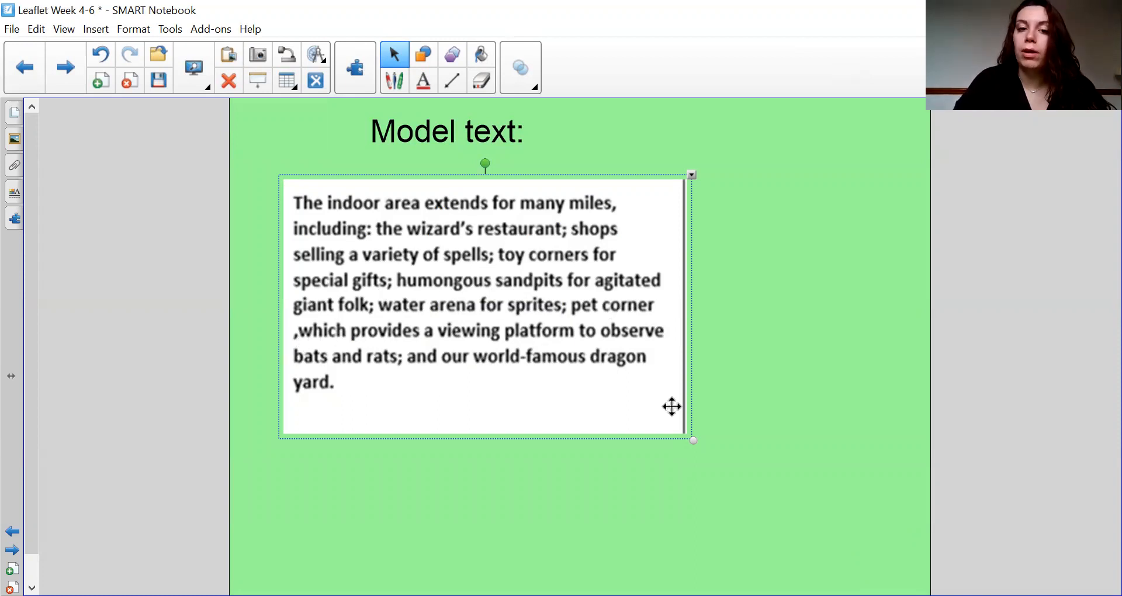
mouse_move(784, 393)
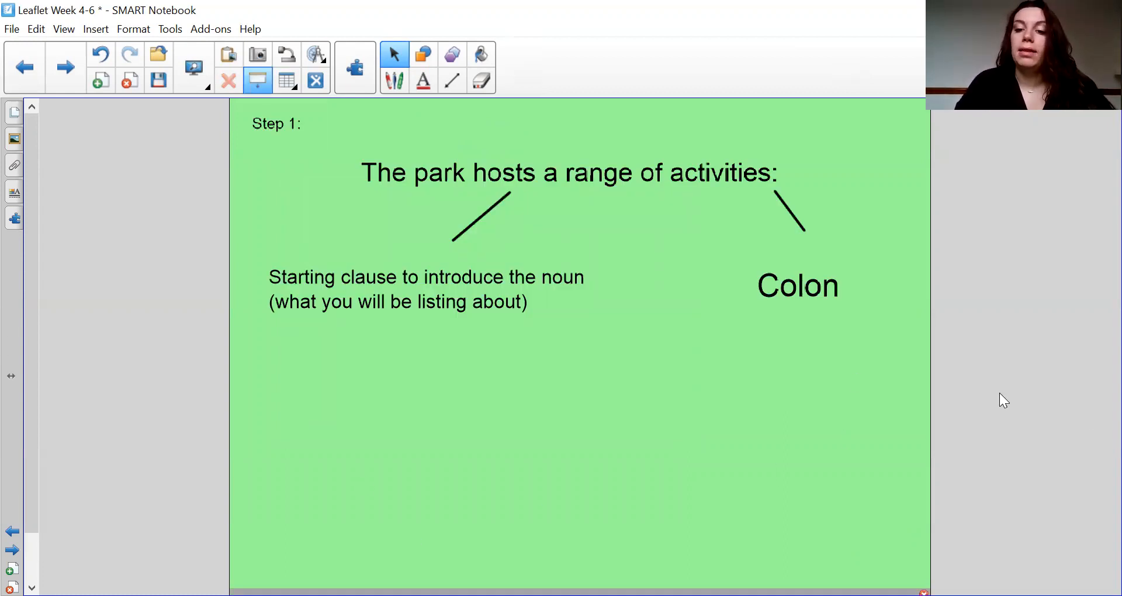
mouse_move(385, 213)
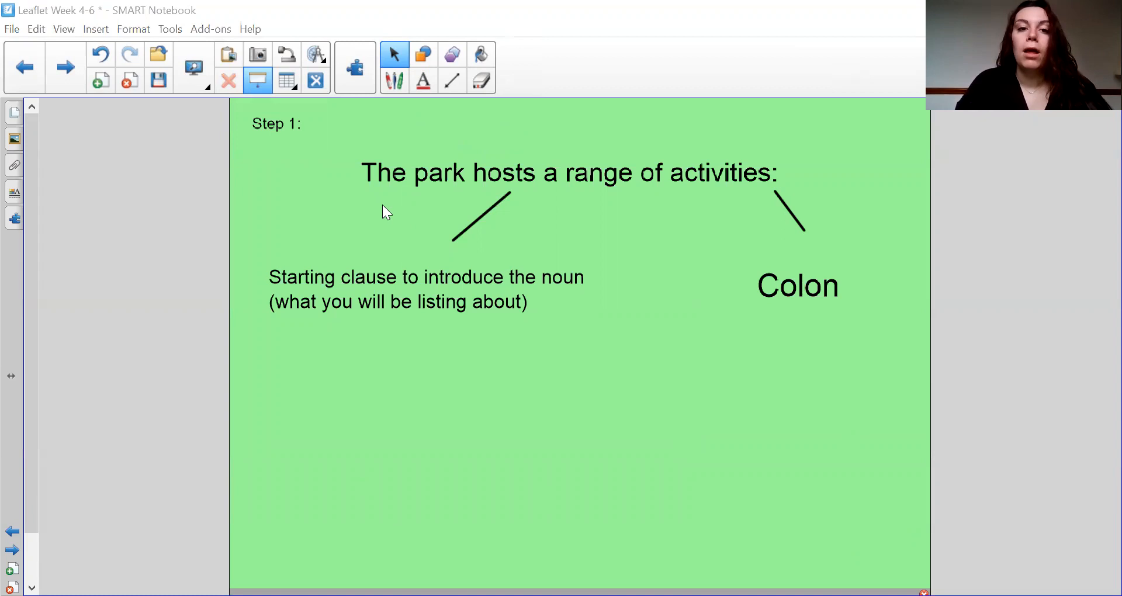
mouse_move(786, 88)
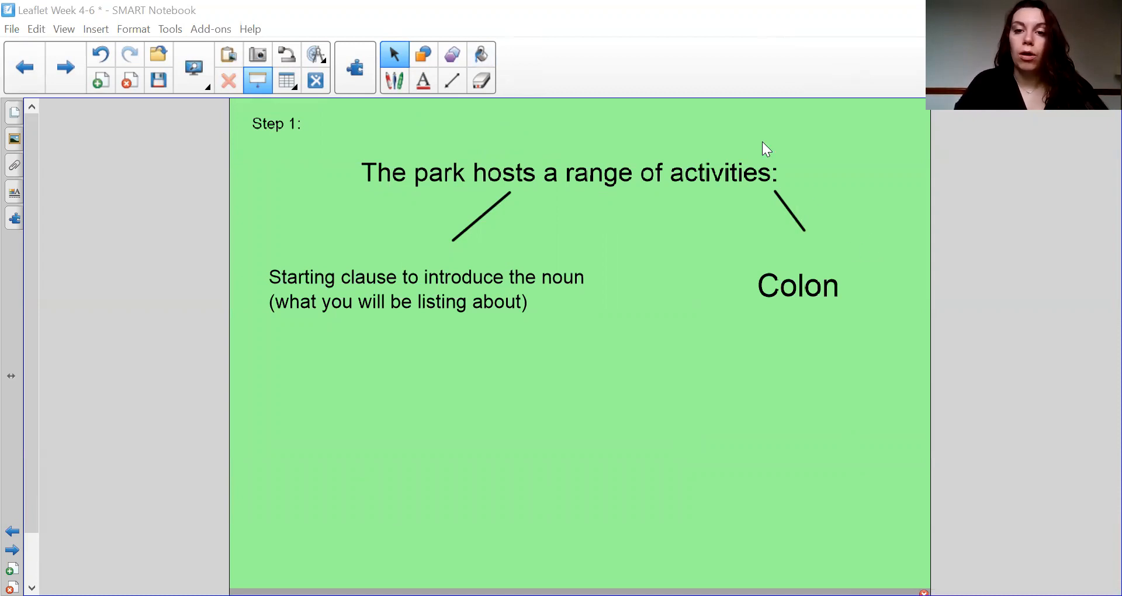
mouse_move(792, 139)
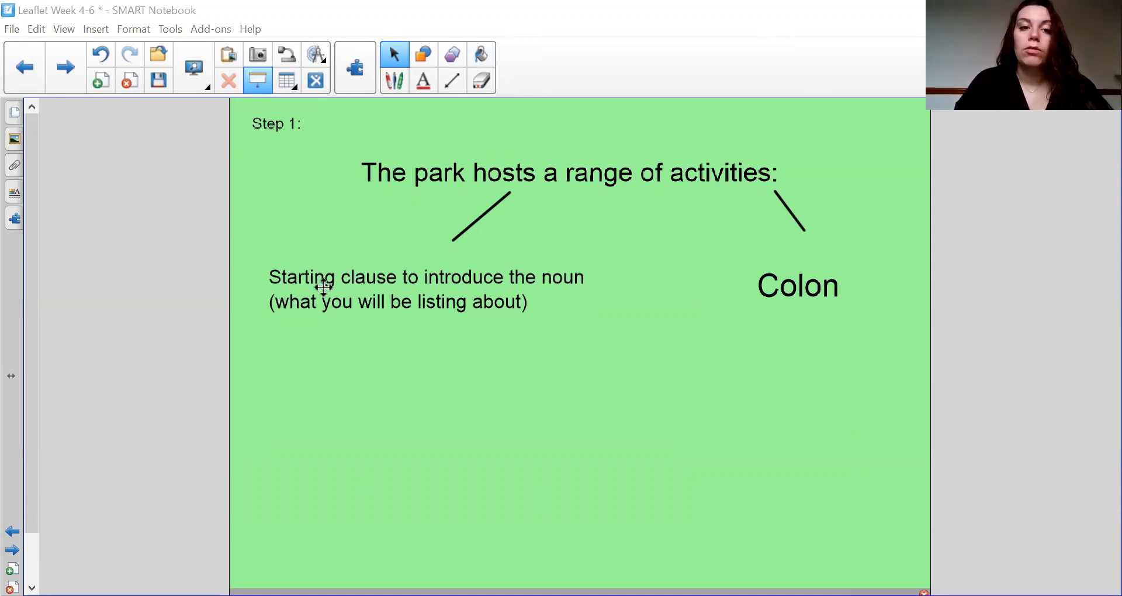
mouse_move(448, 310)
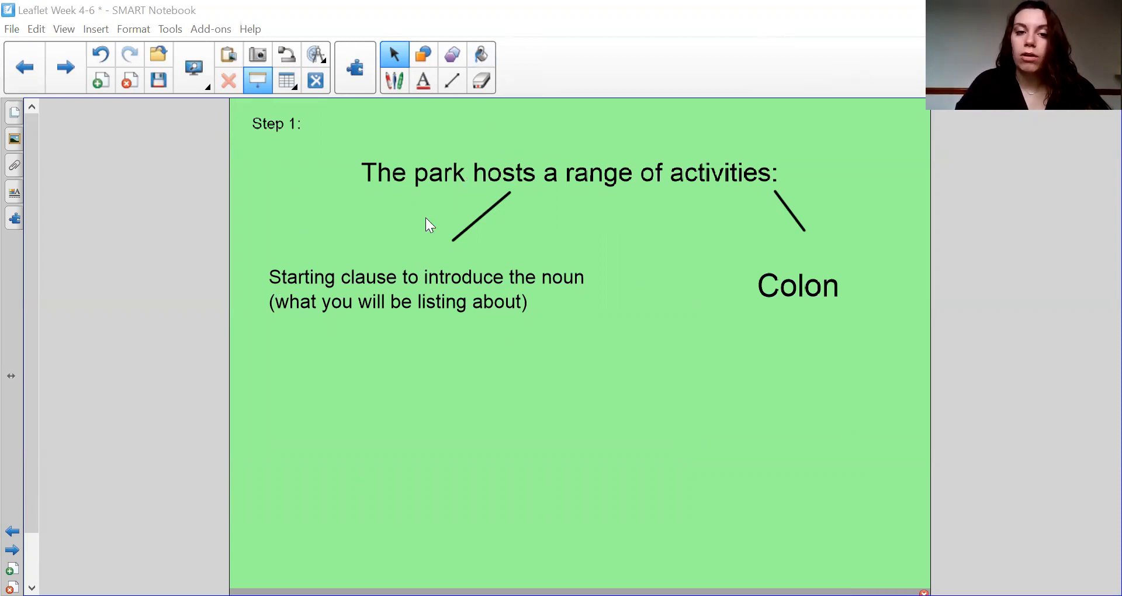
mouse_move(780, 166)
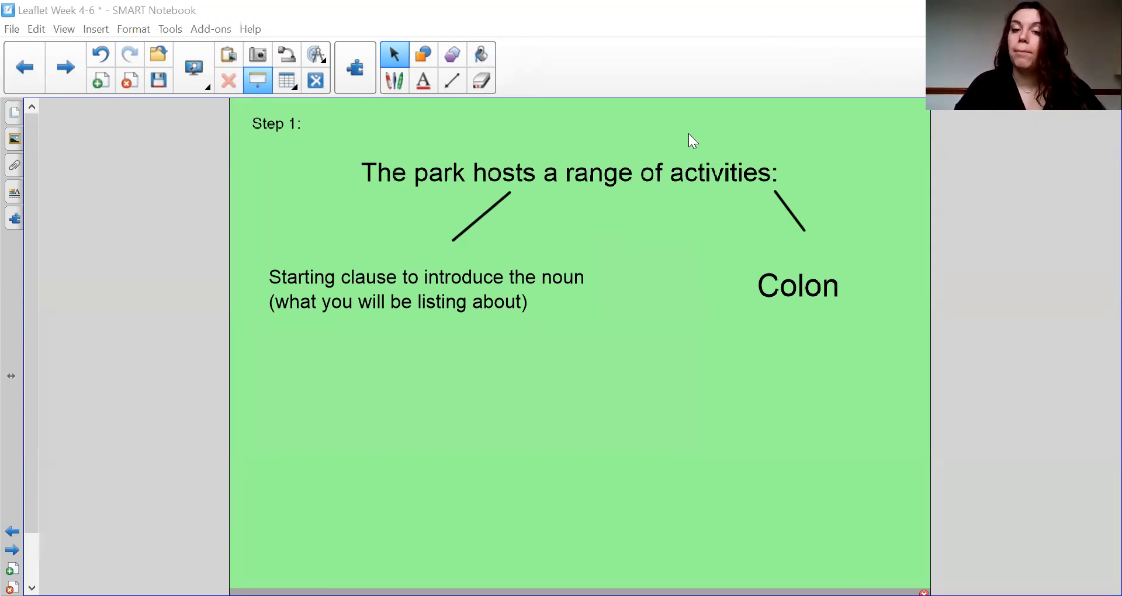
mouse_move(1094, 498)
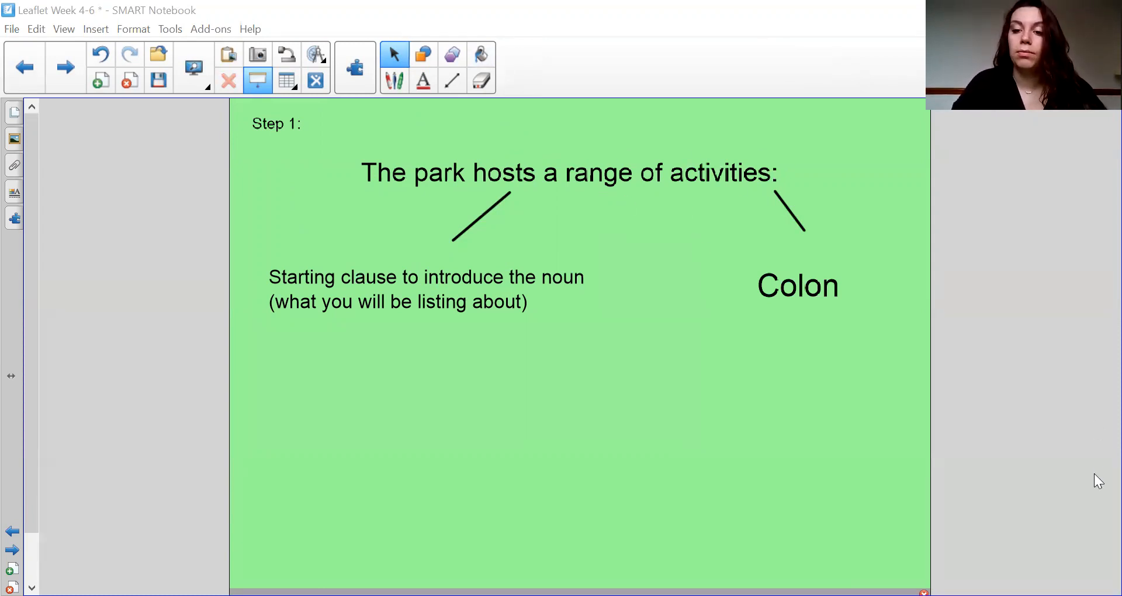
mouse_move(781, 409)
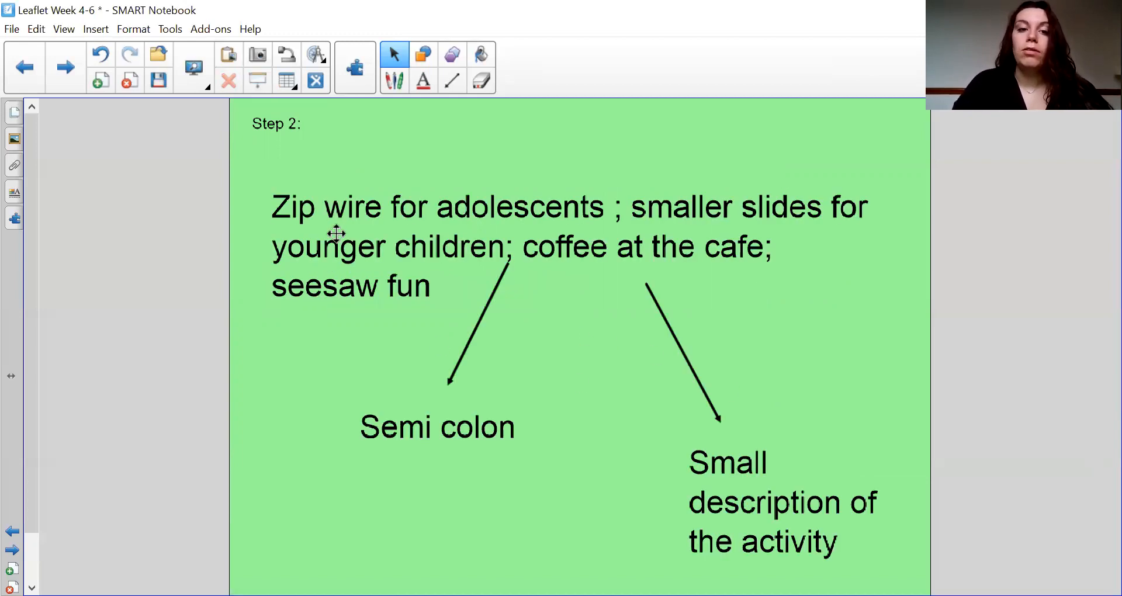
mouse_move(674, 234)
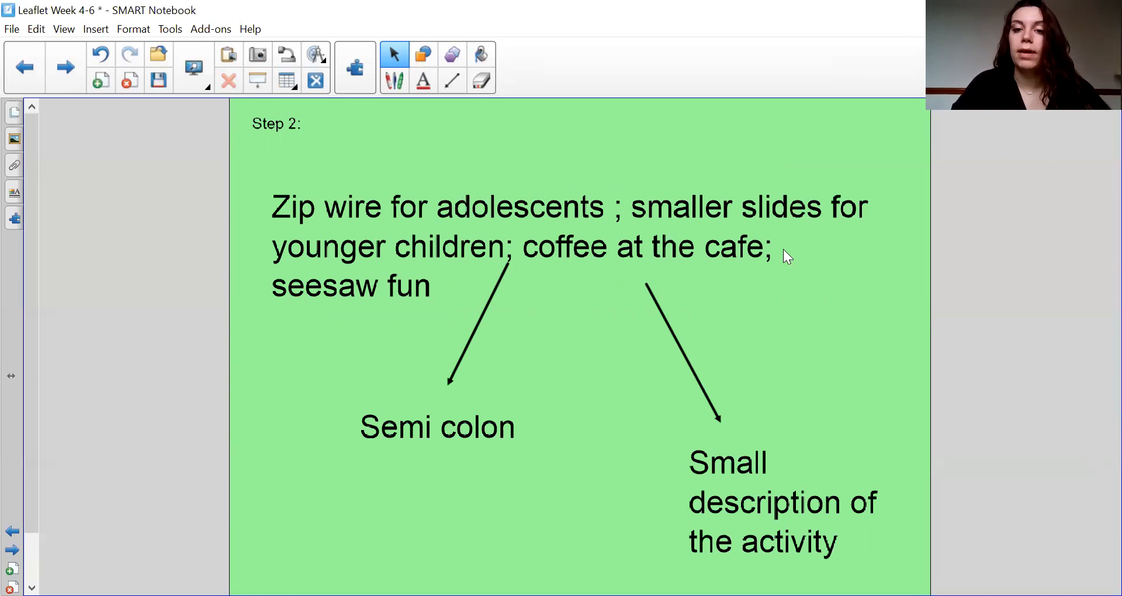
mouse_move(803, 392)
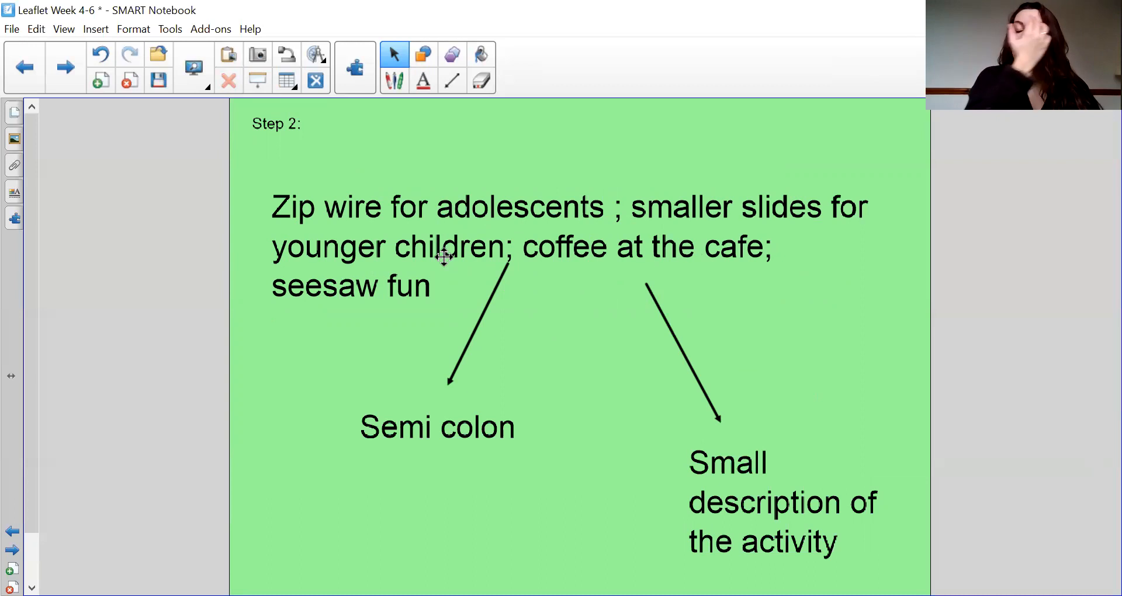
mouse_move(534, 391)
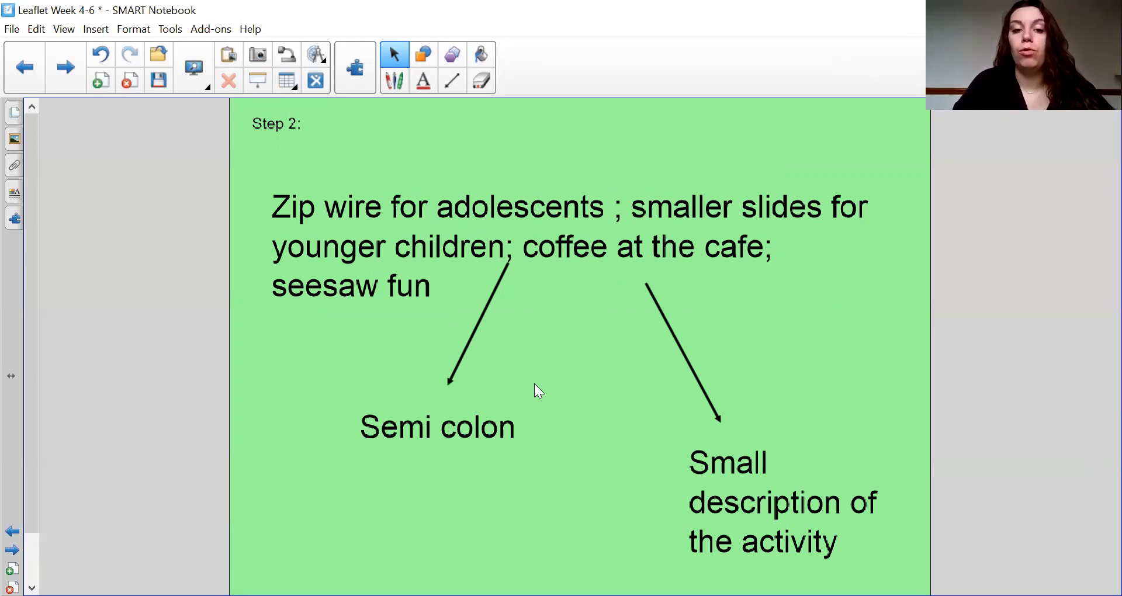
Advance to the Step 2 slide on semicolons between park activities
click(63, 65)
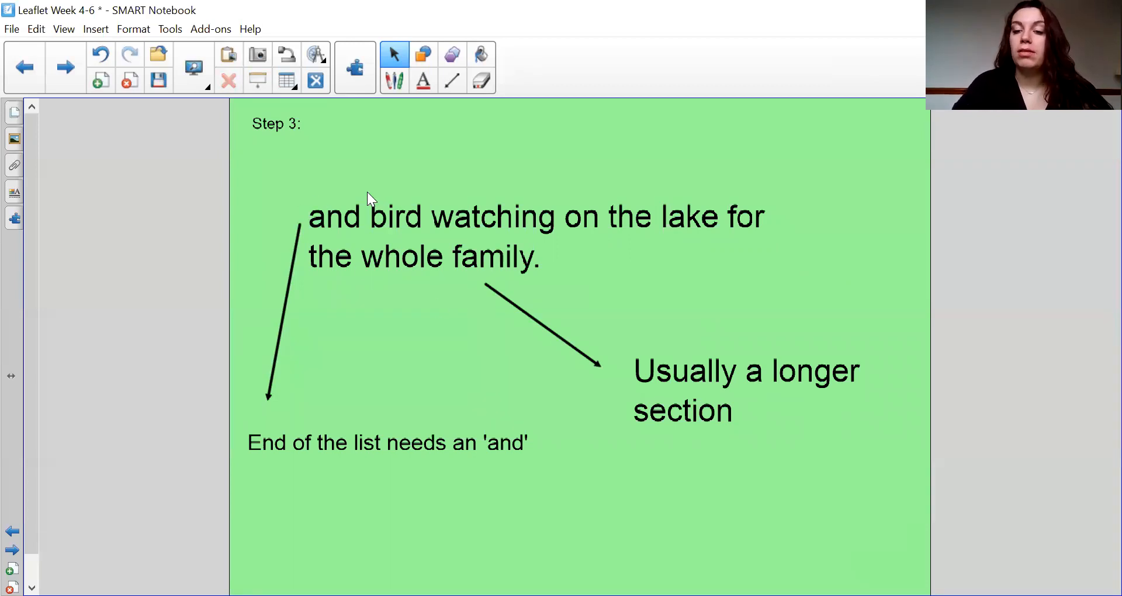
mouse_move(441, 354)
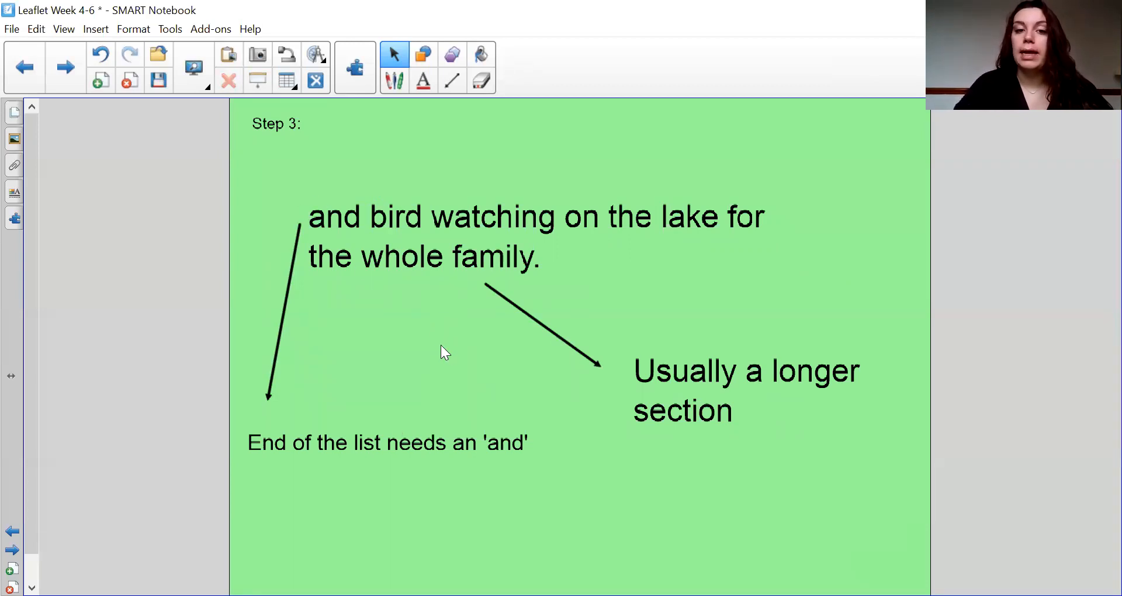
mouse_move(749, 264)
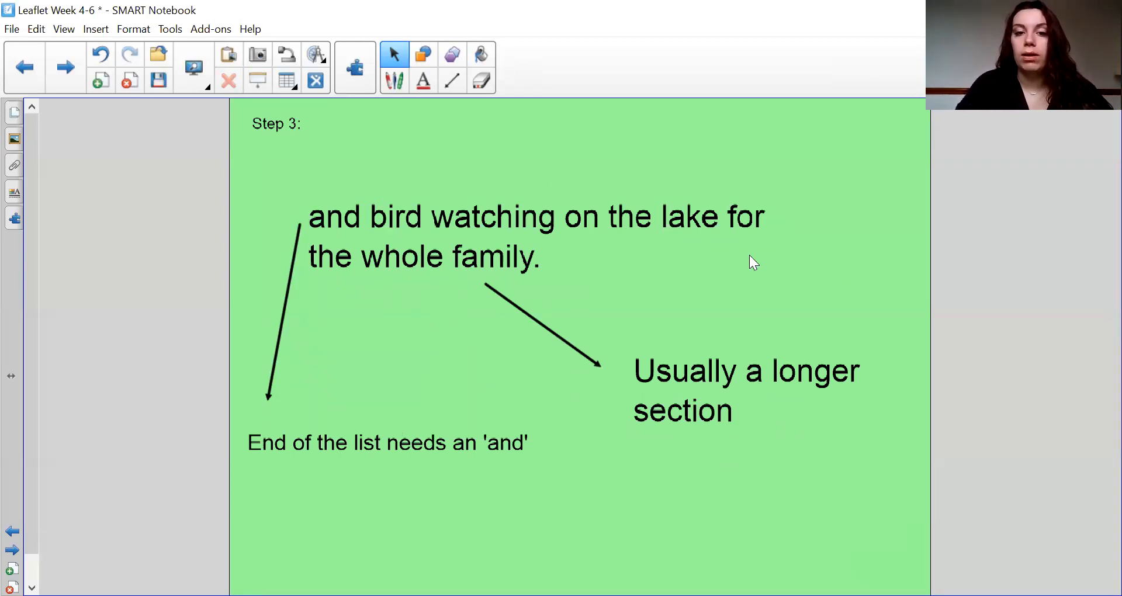
Advance to the Step 3 slide showing the list ending with 'and'
click(62, 66)
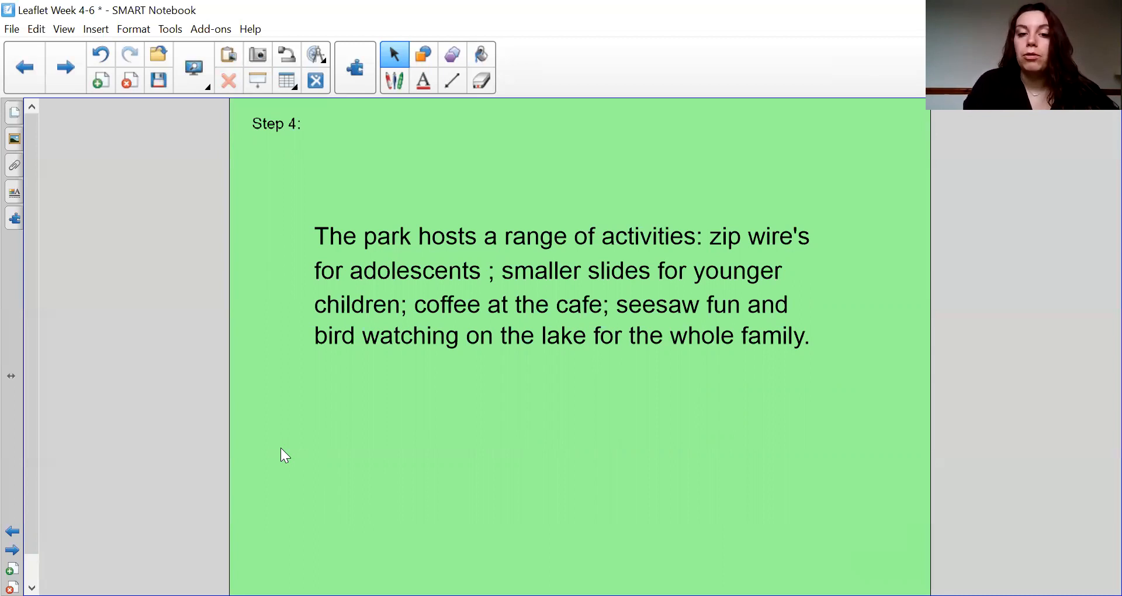
mouse_move(934, 408)
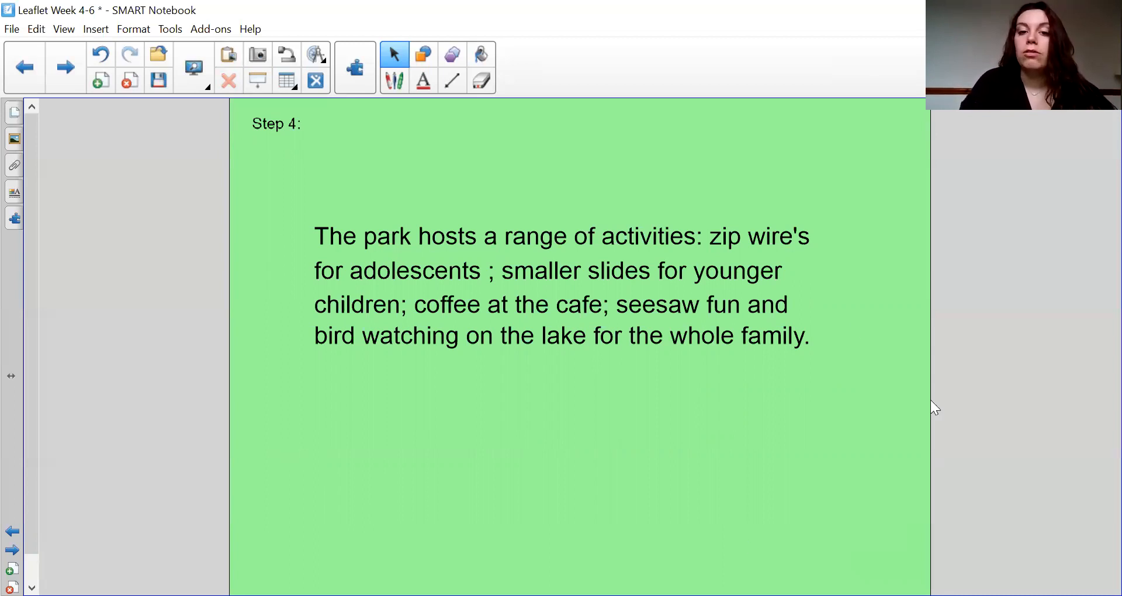
mouse_move(621, 301)
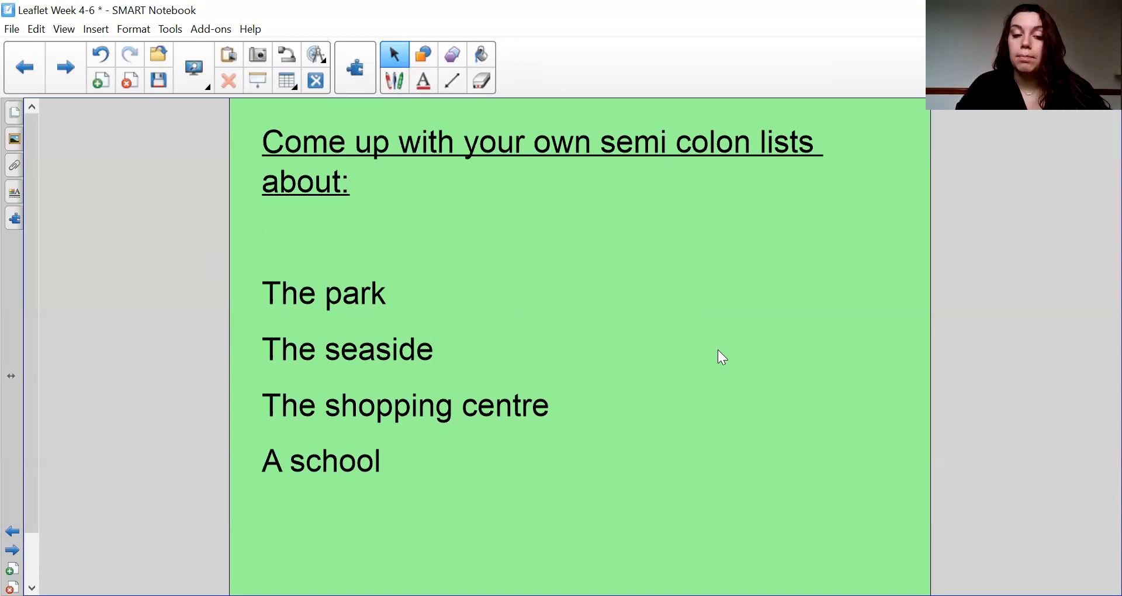
mouse_move(659, 381)
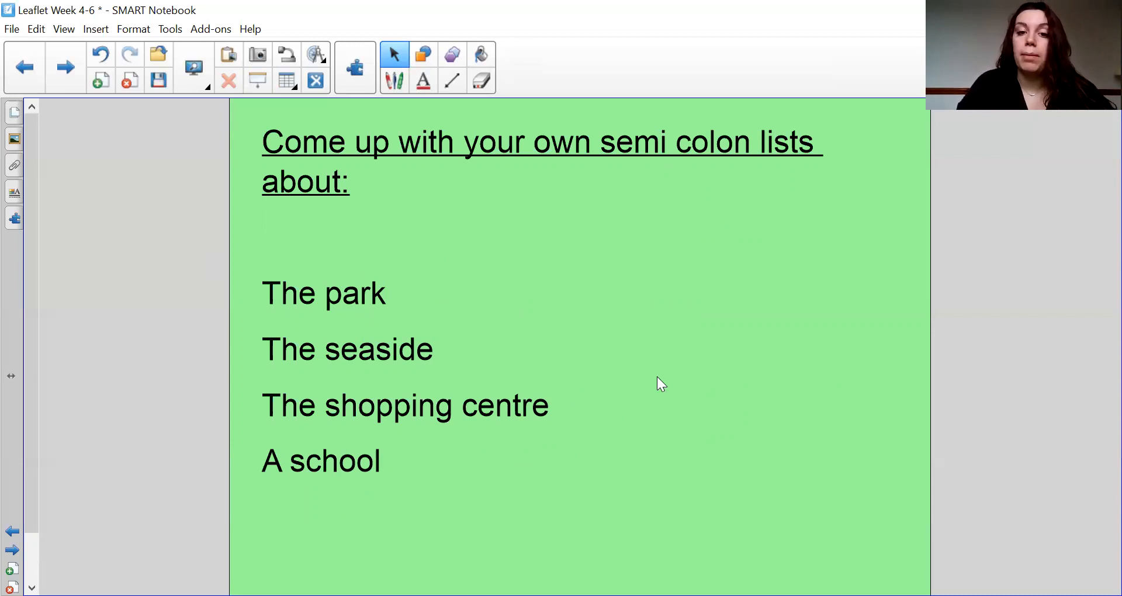
Go back to the Step 4 slide with the complete park sentence
click(63, 66)
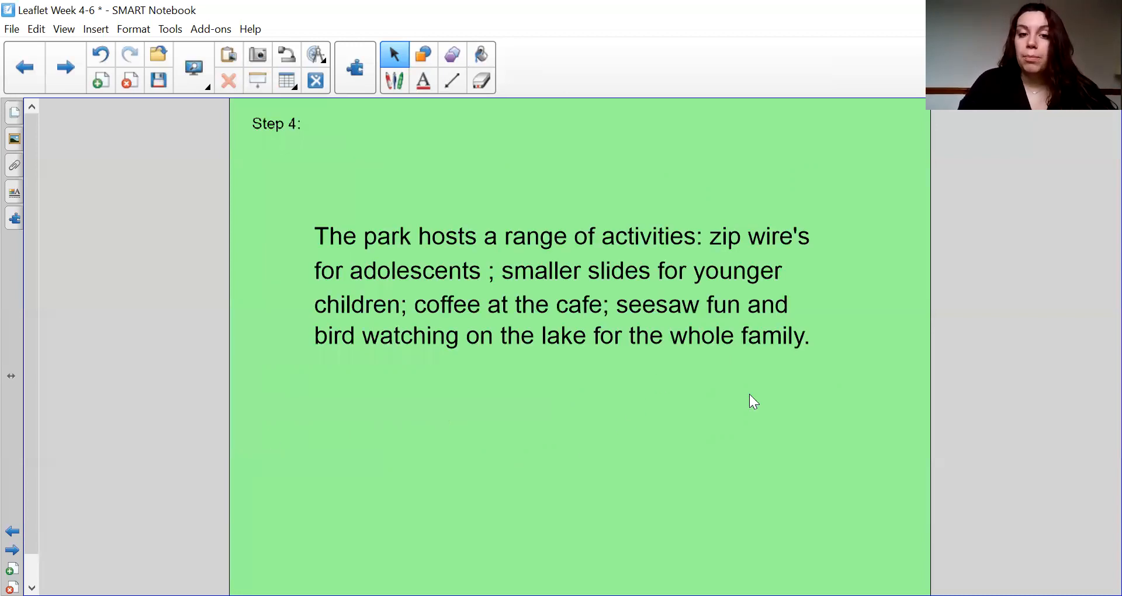
mouse_move(555, 261)
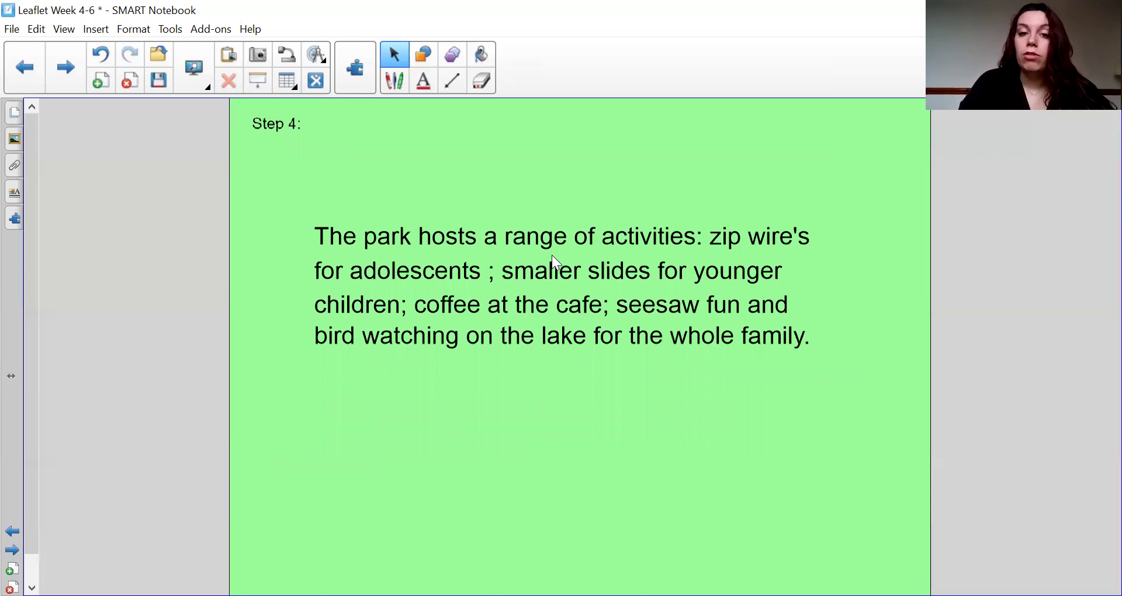
mouse_move(308, 231)
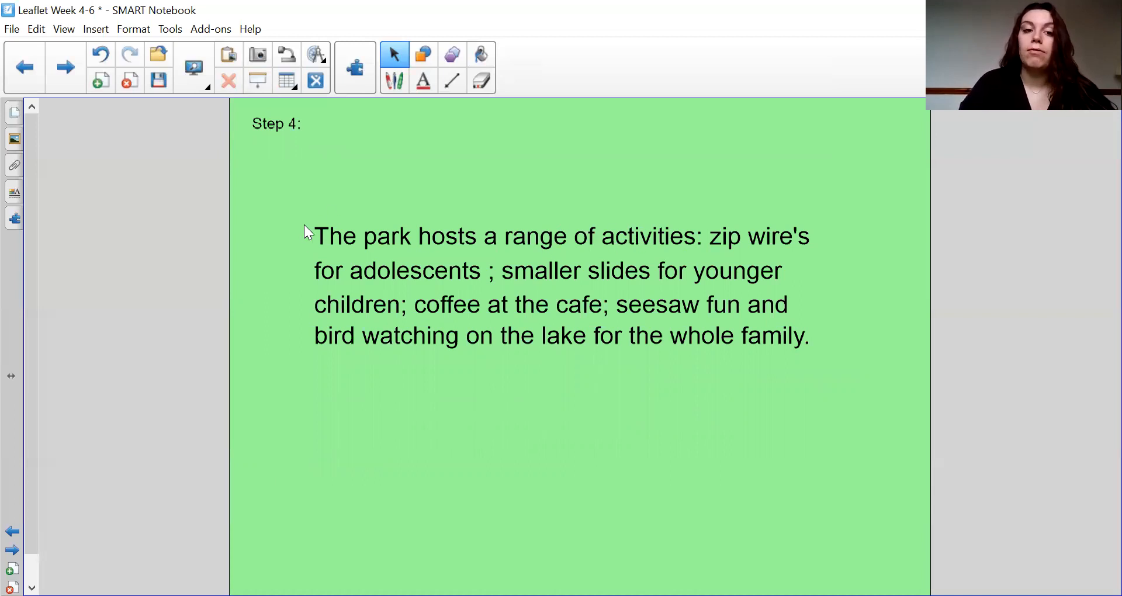
mouse_move(400, 263)
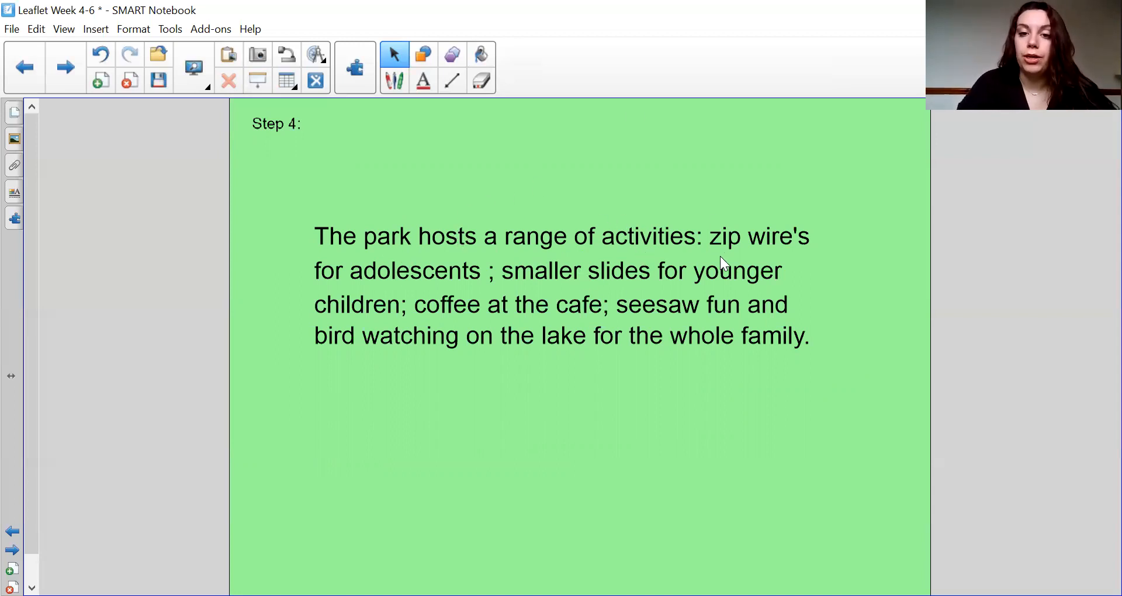
mouse_move(809, 293)
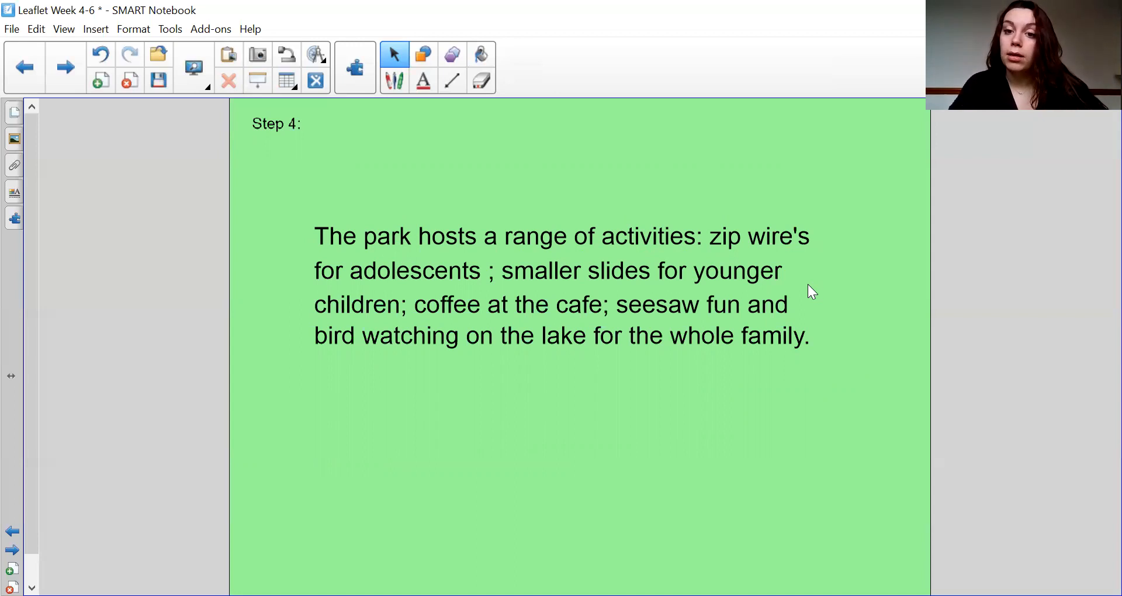
mouse_move(489, 296)
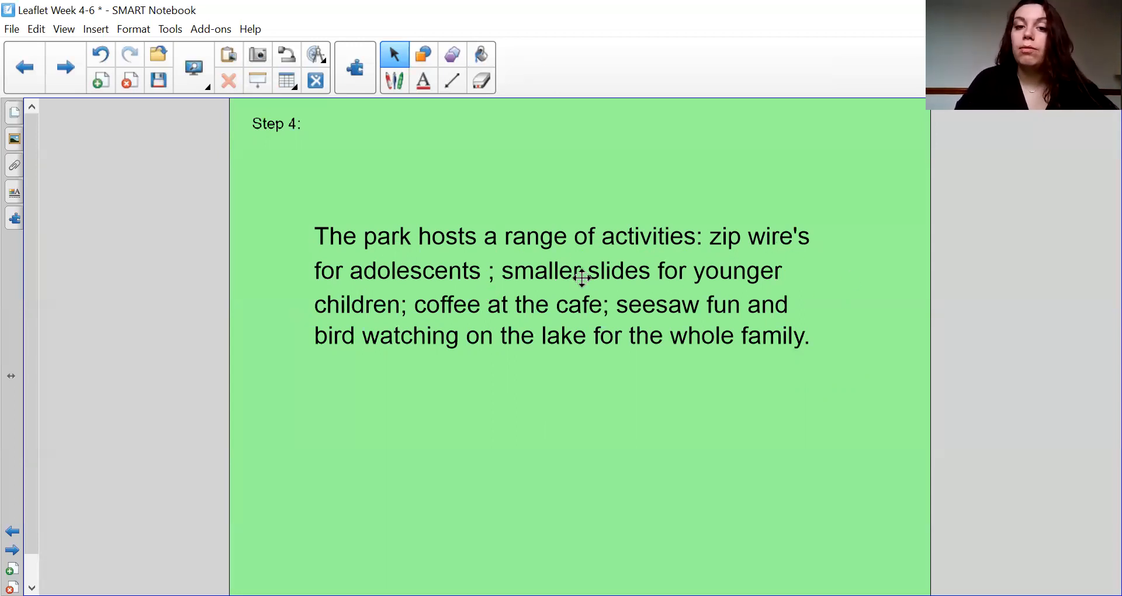
mouse_move(395, 358)
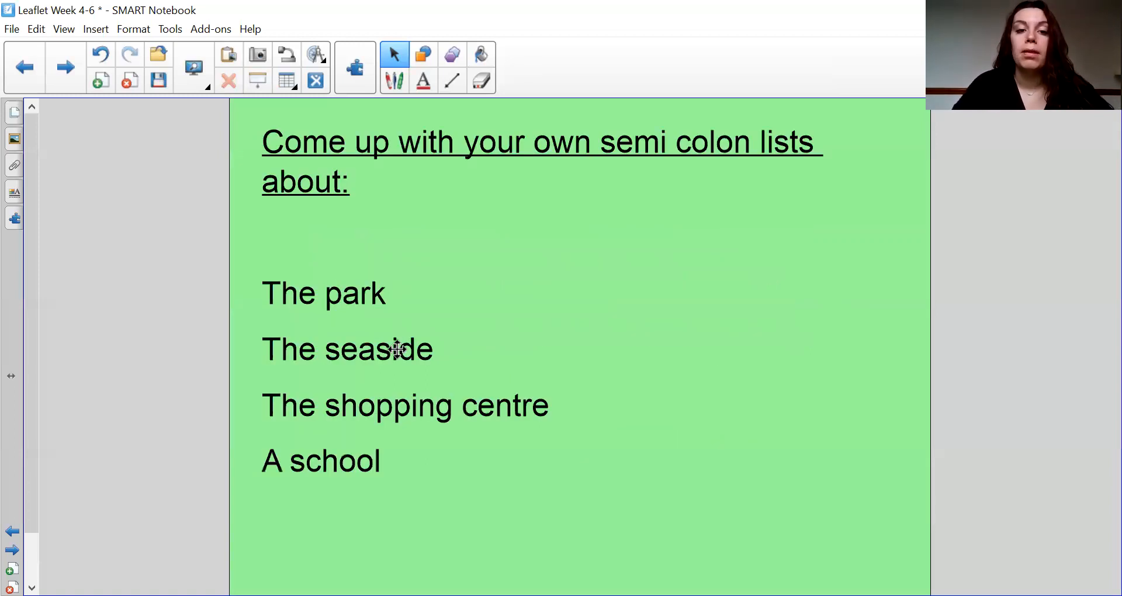
mouse_move(723, 326)
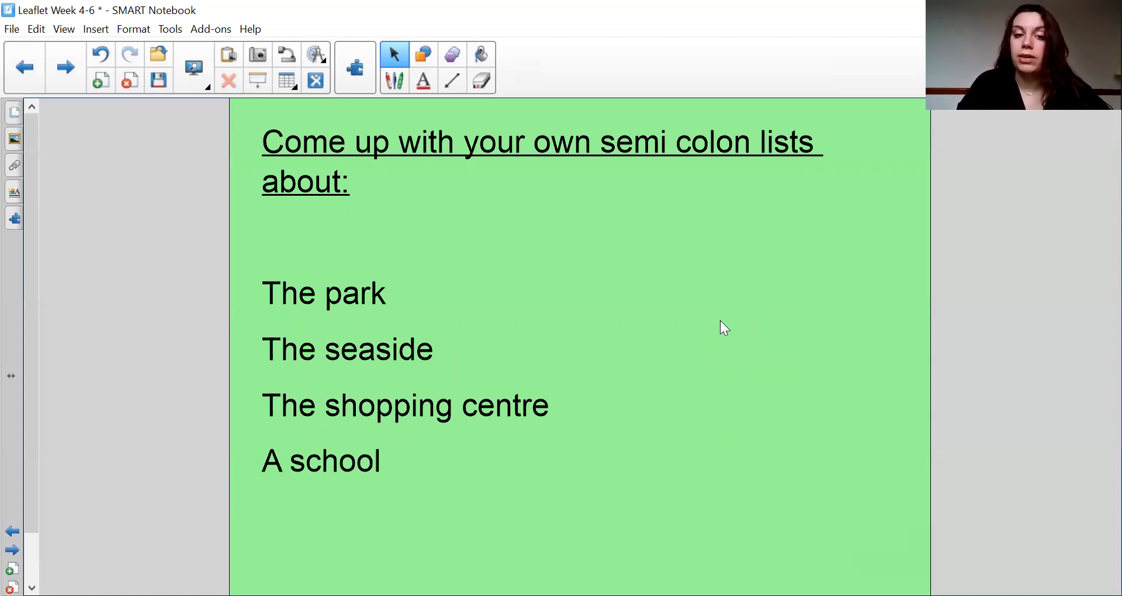
mouse_move(499, 362)
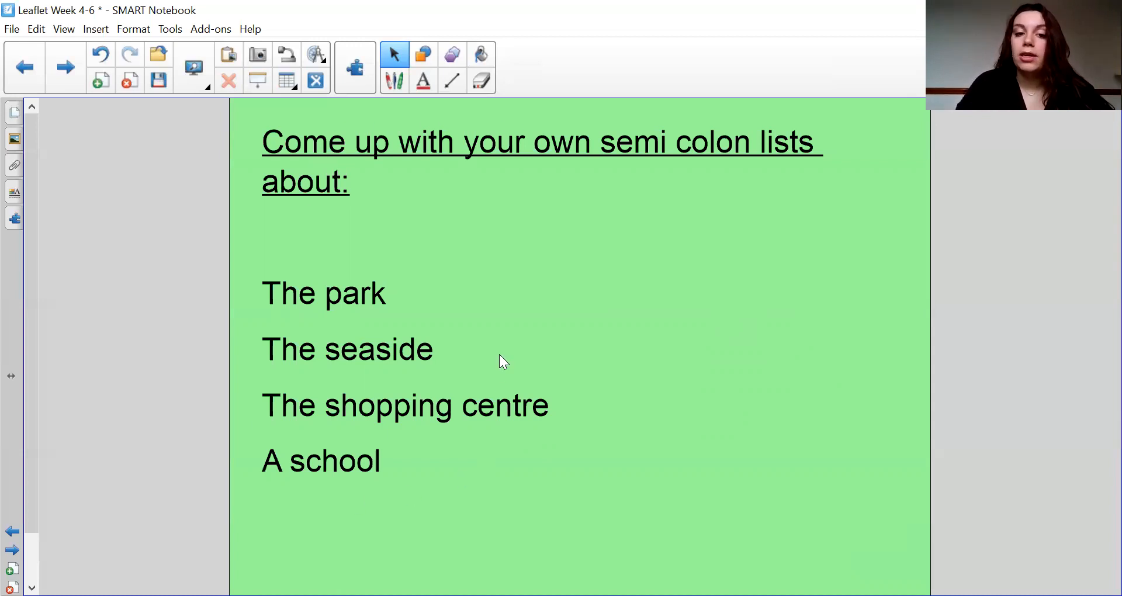
mouse_move(663, 344)
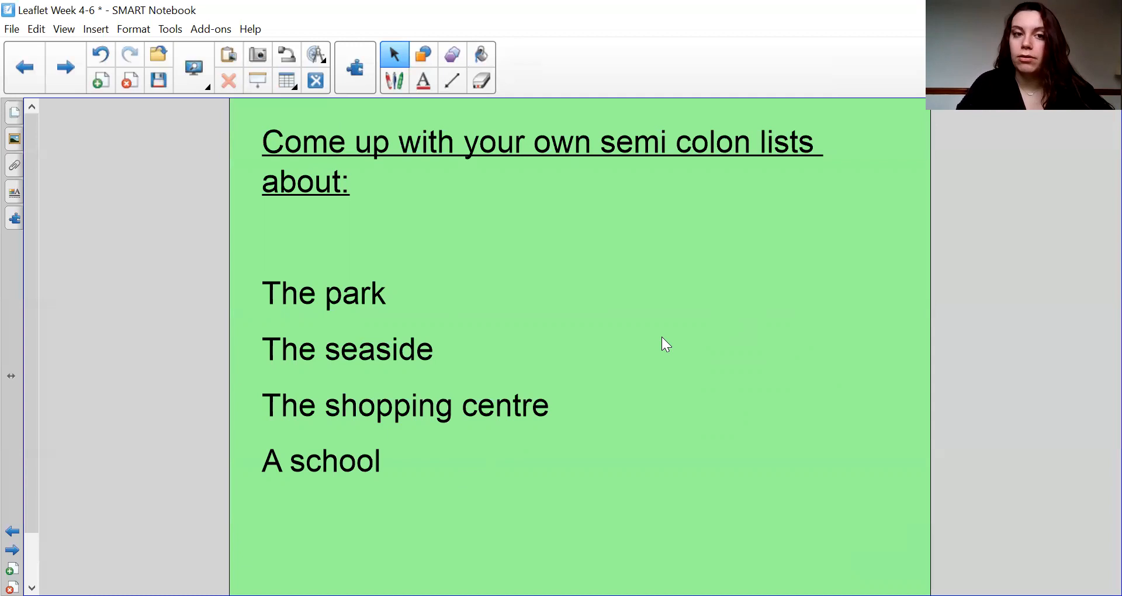
mouse_move(708, 91)
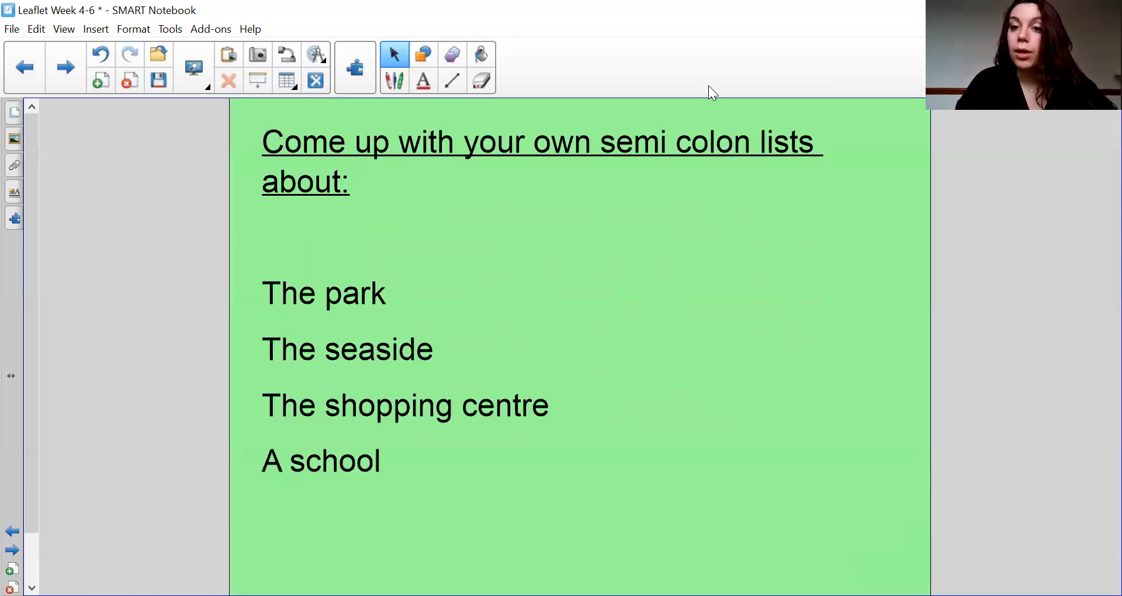